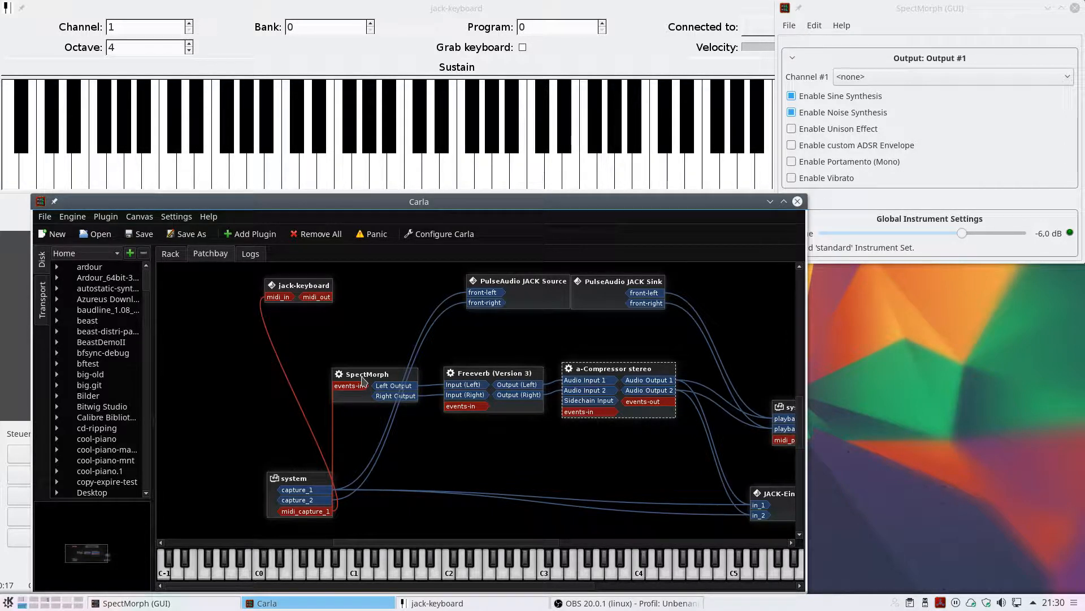
mouse_move(353, 413)
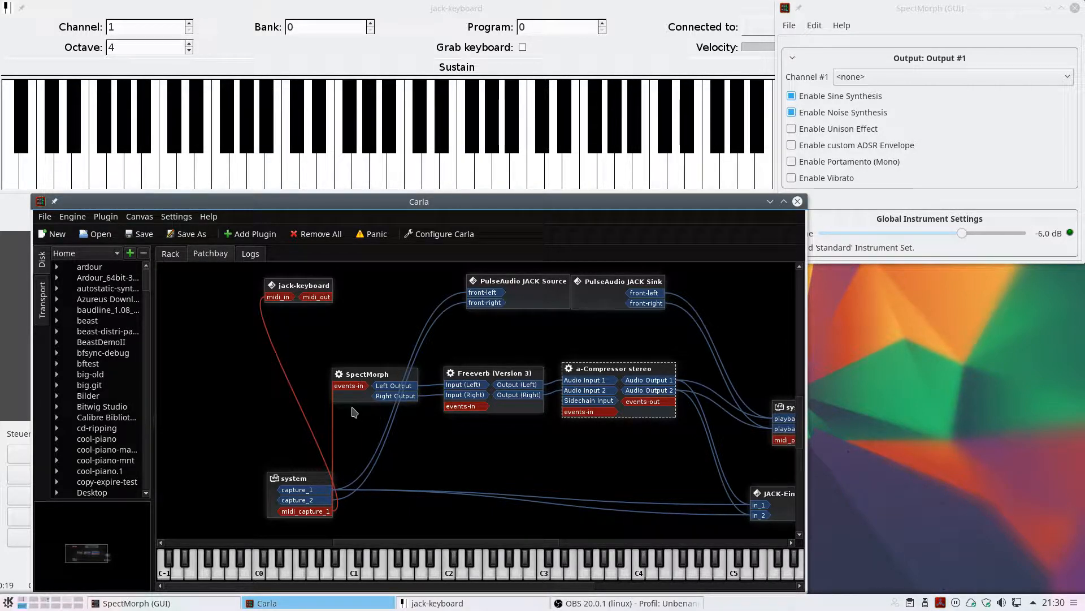
mouse_move(355, 401)
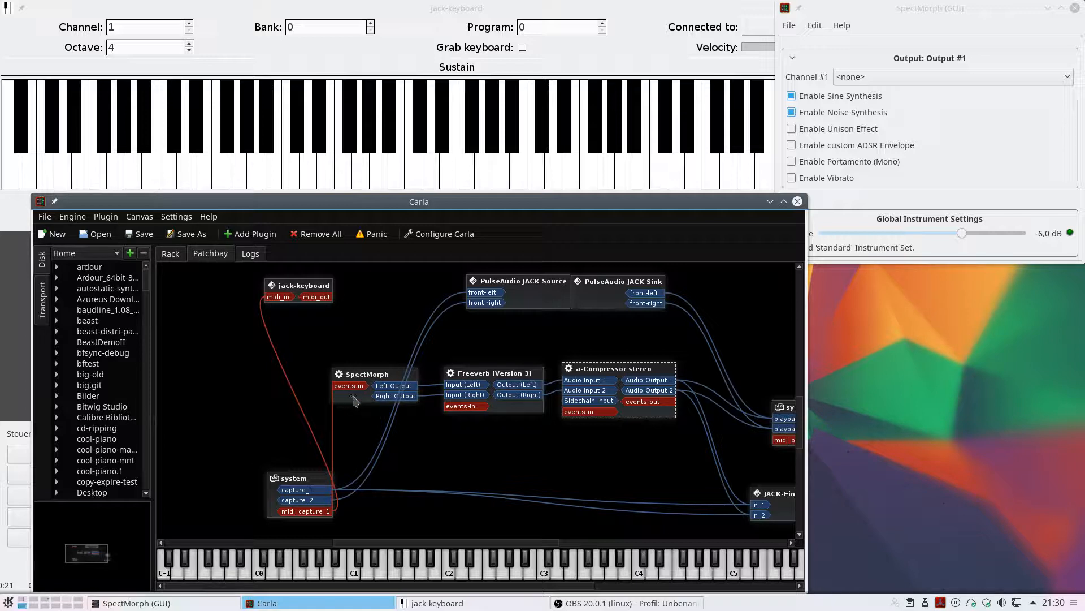
mouse_move(373, 385)
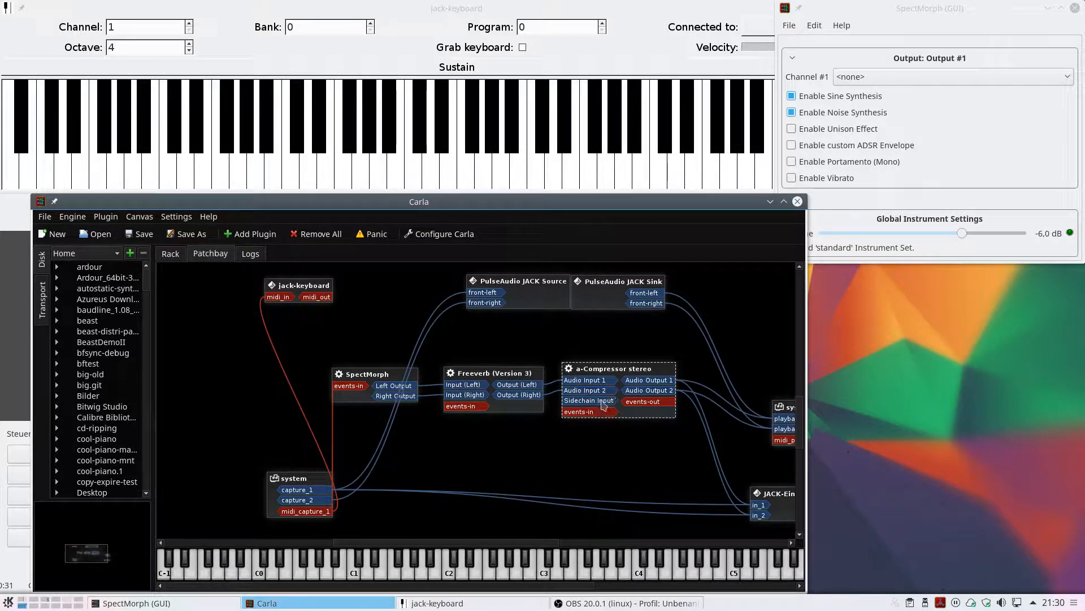
Load the '1 Instrument (without morphing)' template so a trumpet source feeds the output
click(792, 95)
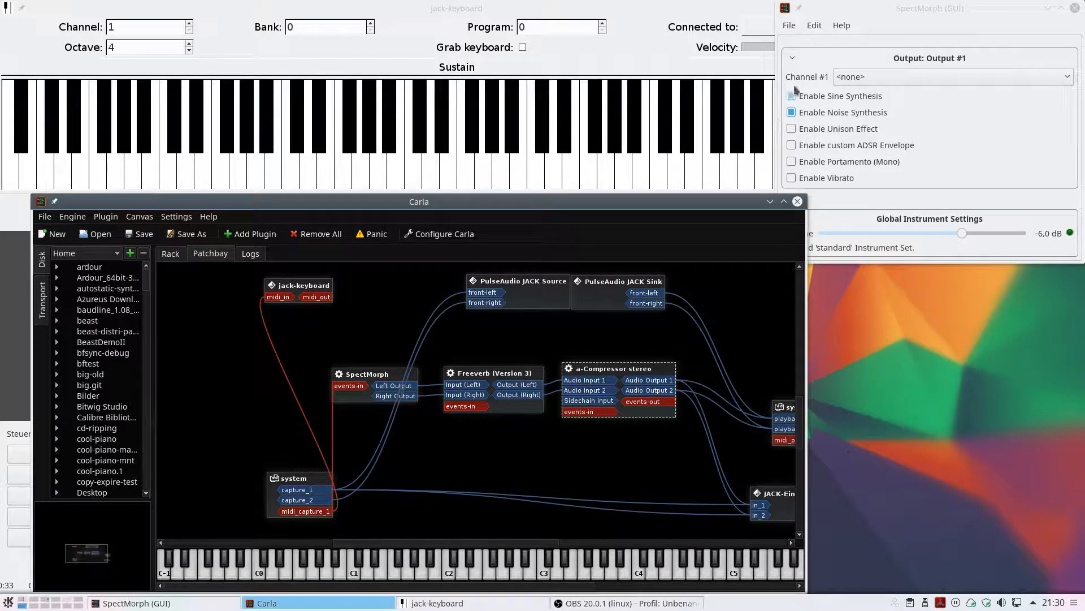
click(788, 25)
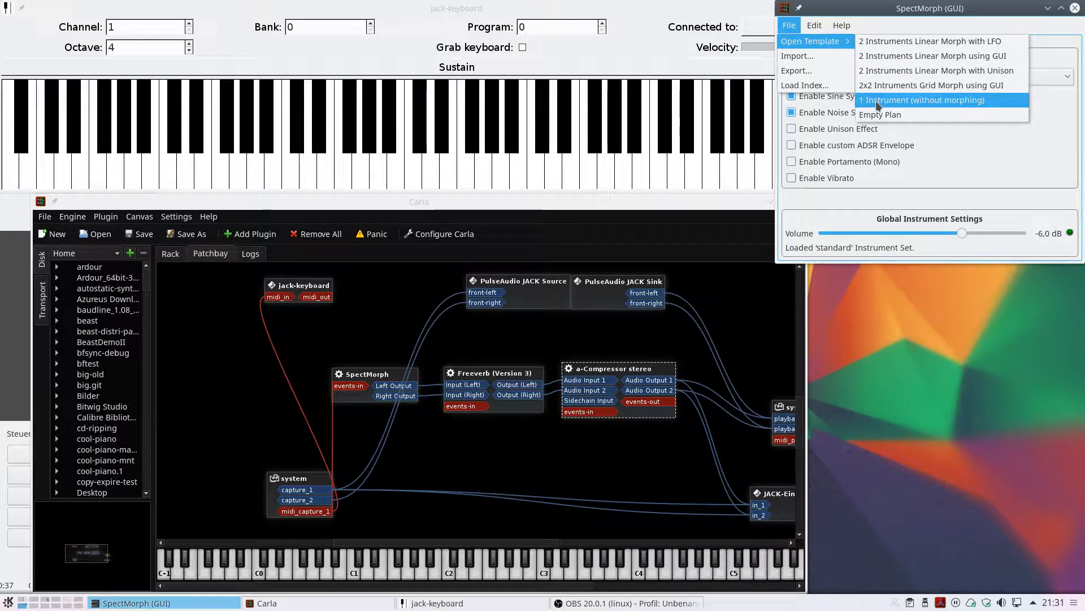
click(921, 99)
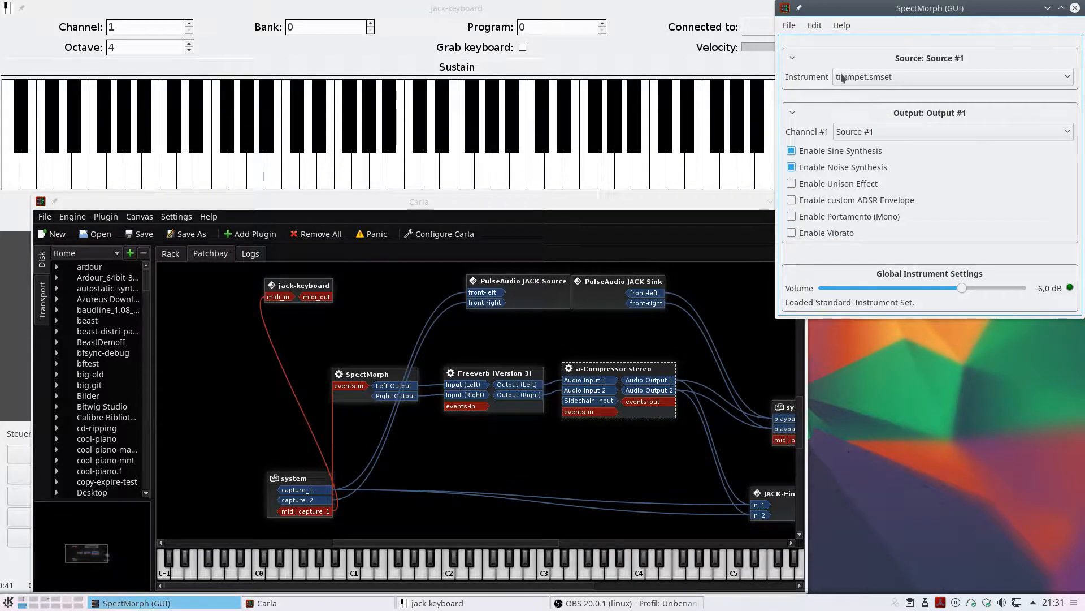
mouse_move(898, 74)
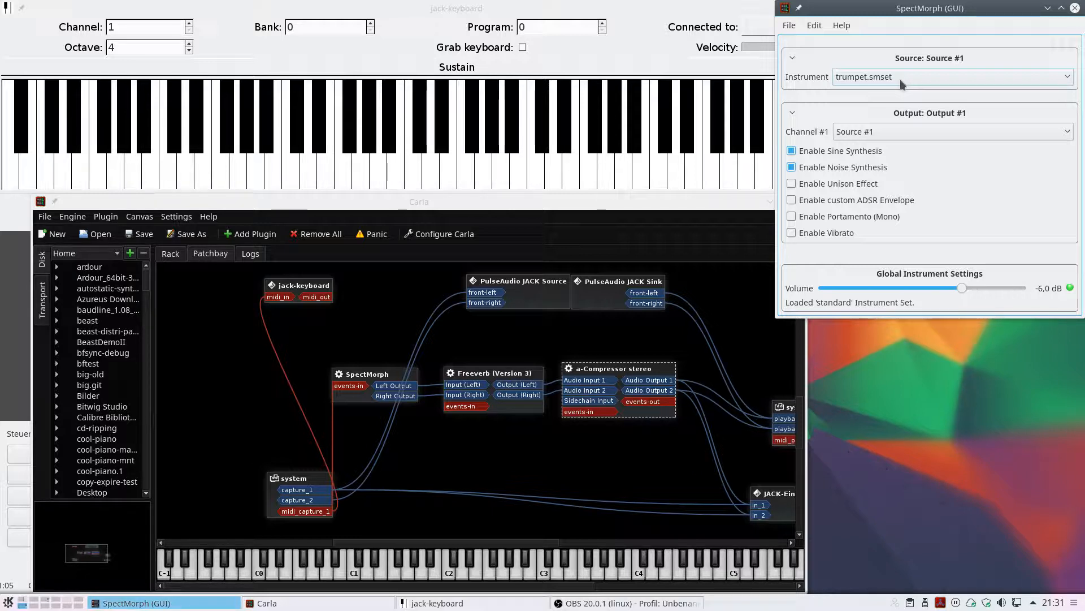
Switch the source instrument through bass-trombone, alto-flute and alto-saxophone, ending on mirko-ah.smset
click(954, 77)
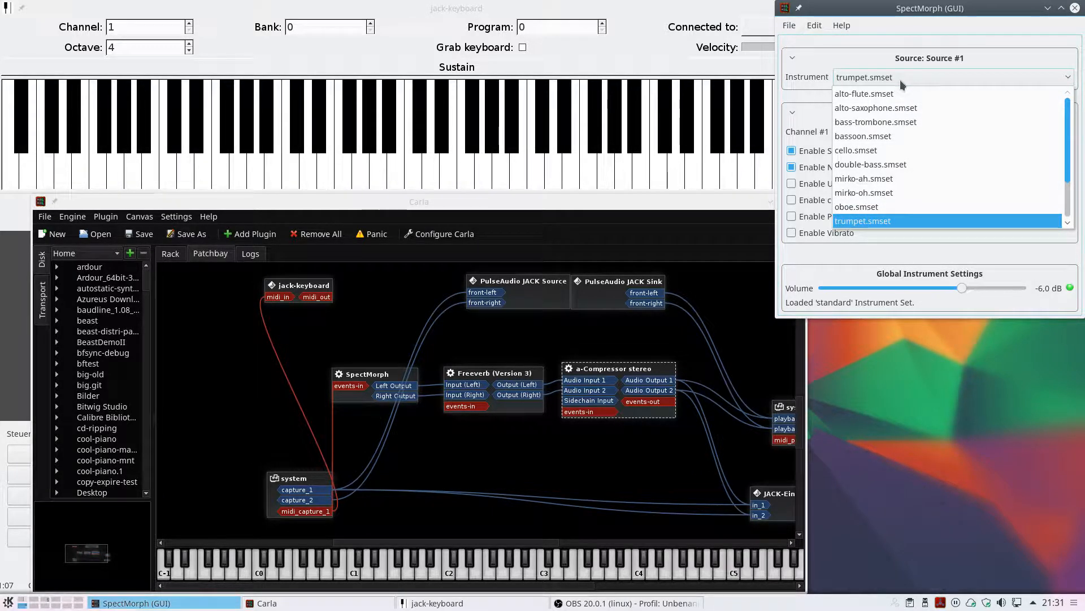
mouse_move(901, 122)
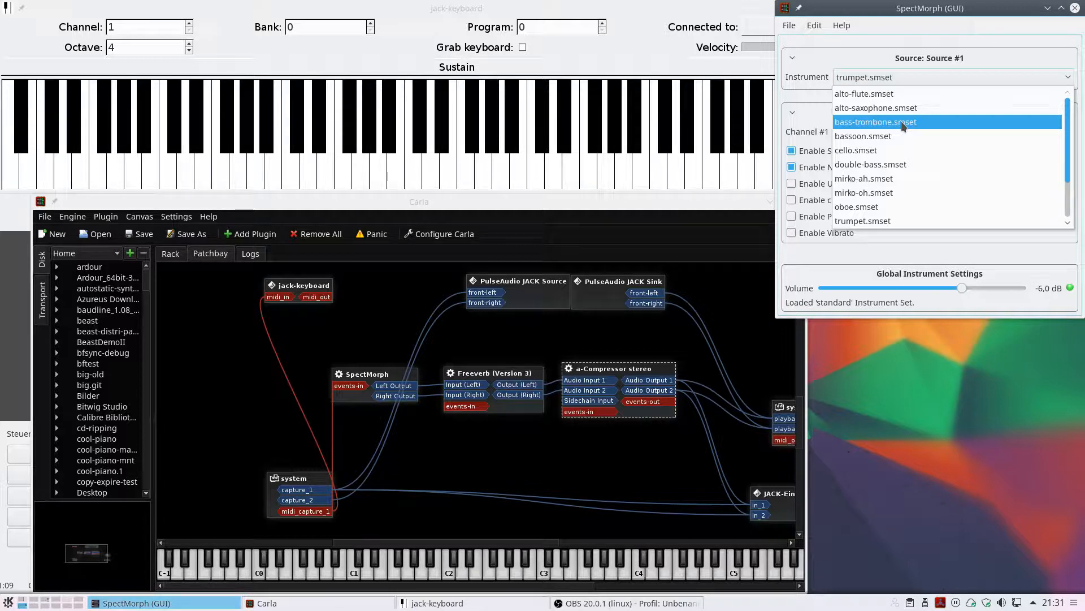
click(875, 122)
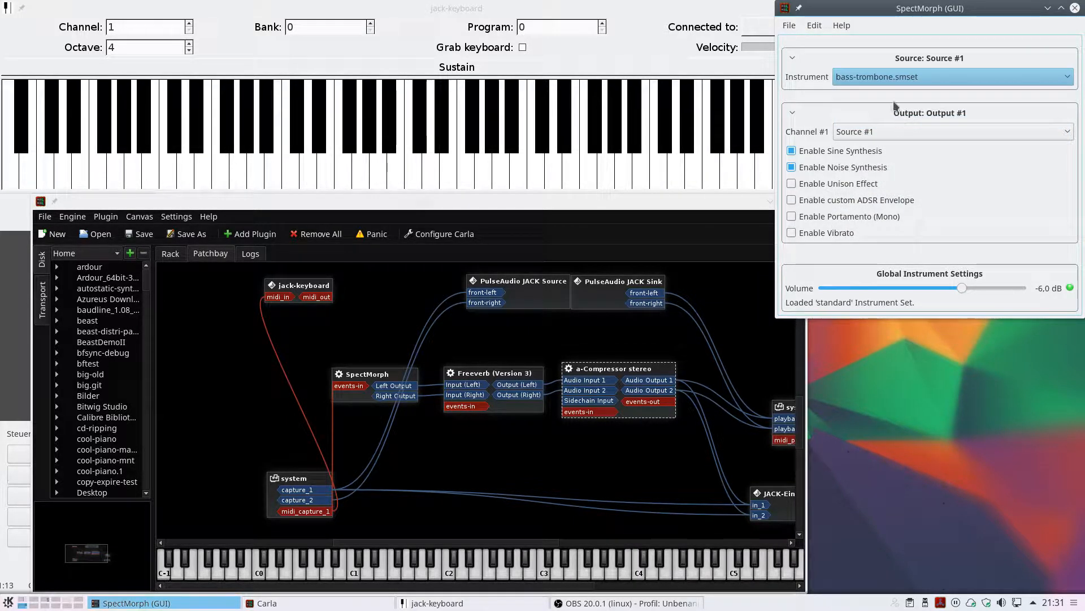
click(952, 76)
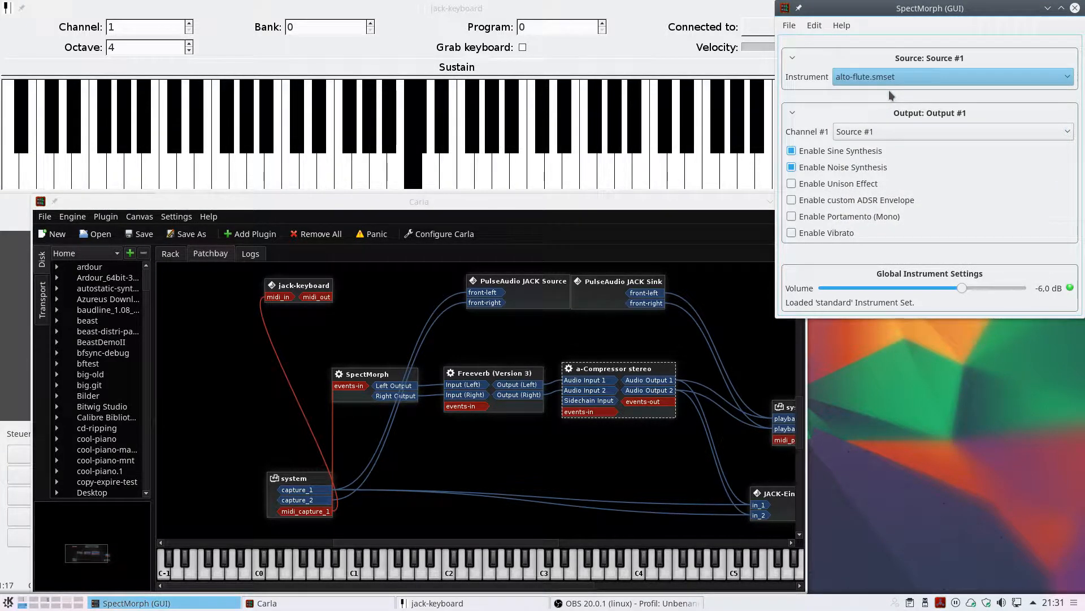
click(952, 77)
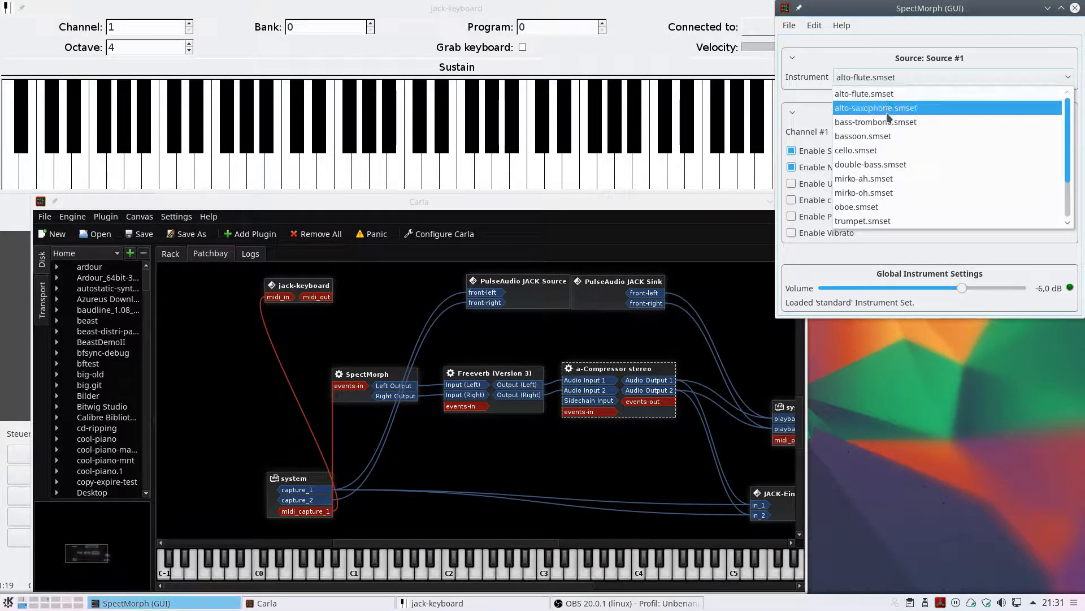
click(864, 179)
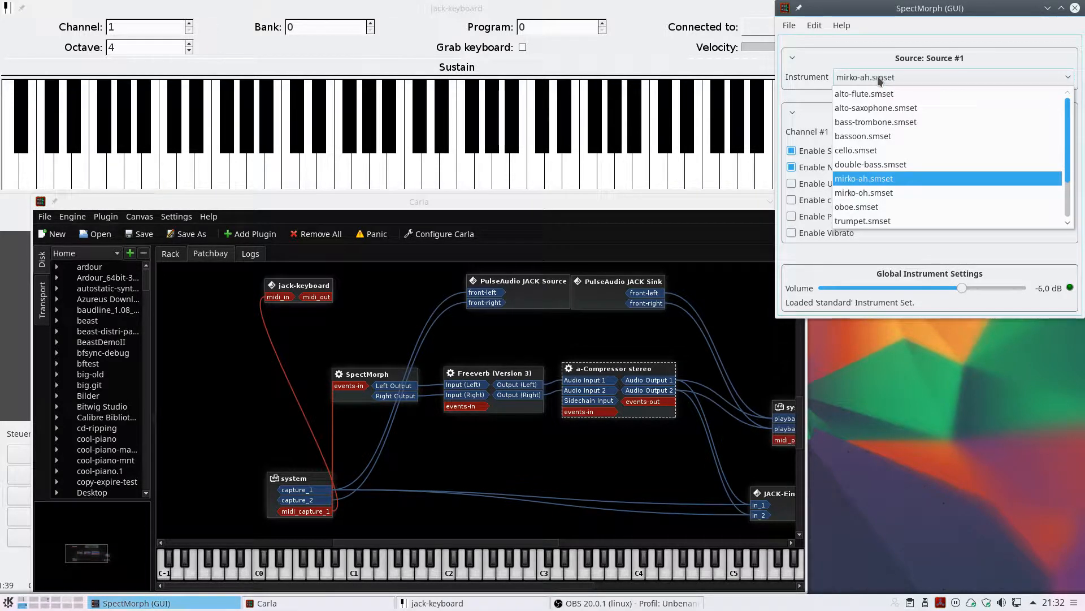
scroll(down, 3)
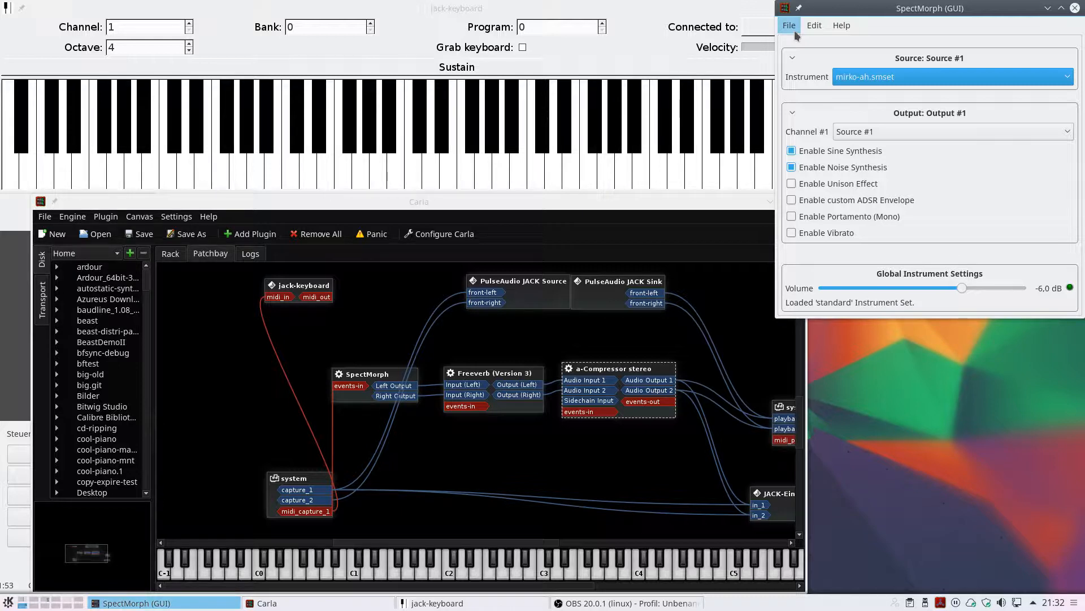
Load the '2 Instruments Linear Morph using GUI' template with trumpet and violin sources
click(787, 25)
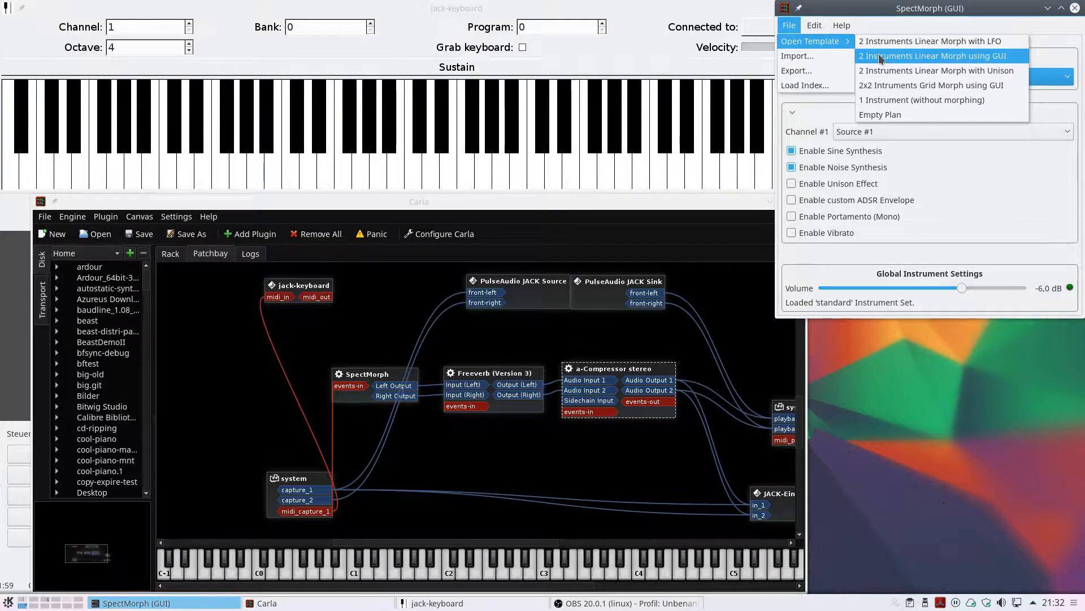
click(933, 55)
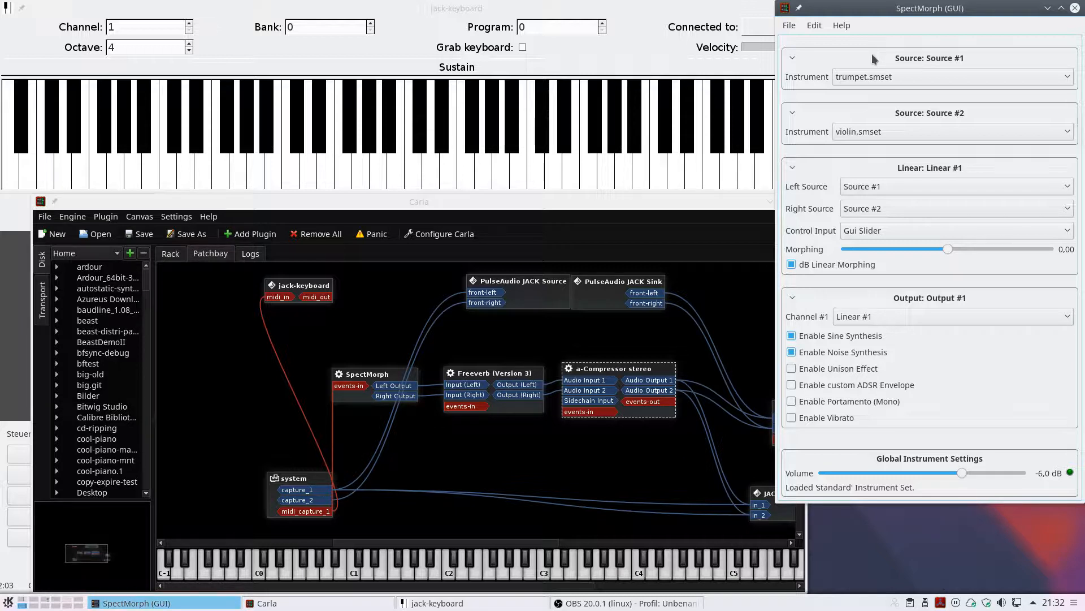
mouse_move(847, 64)
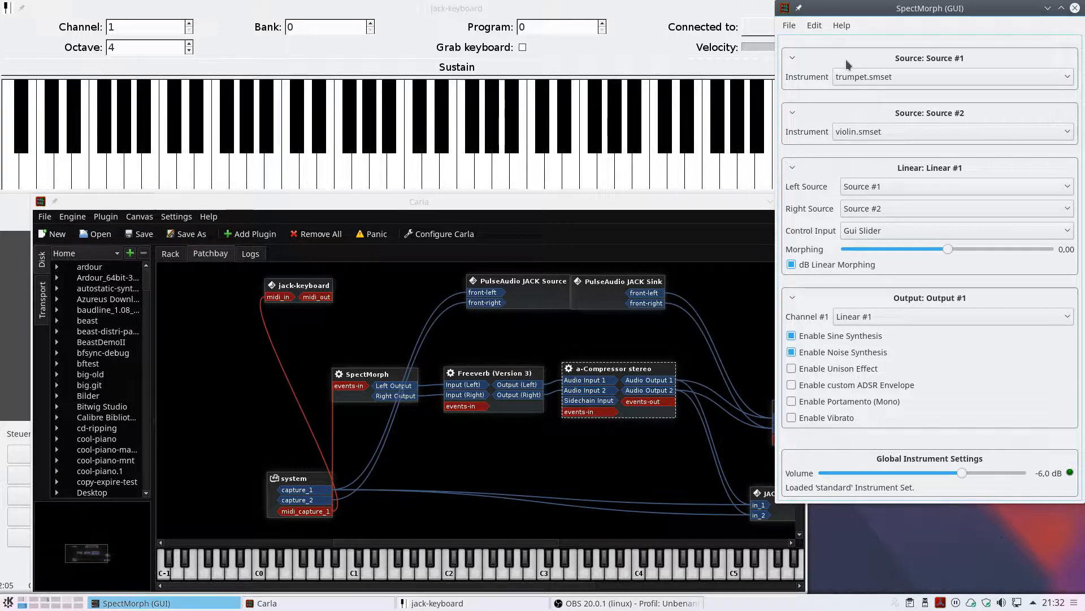
mouse_move(858, 84)
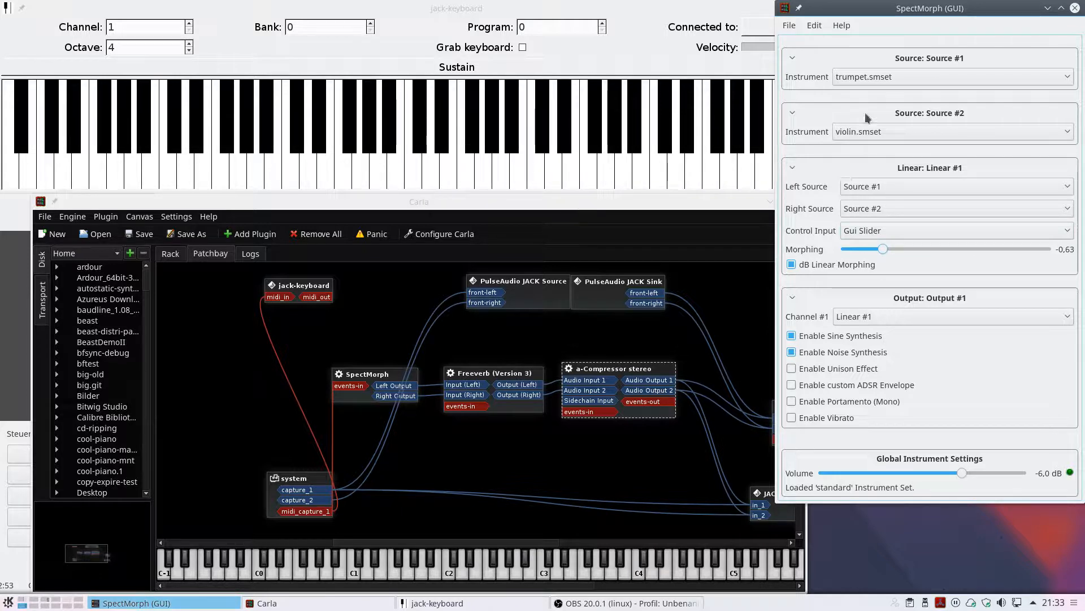
Make Source #1 pan-flute.smset and list the instruments for Source #2 to replace violin
click(1069, 77)
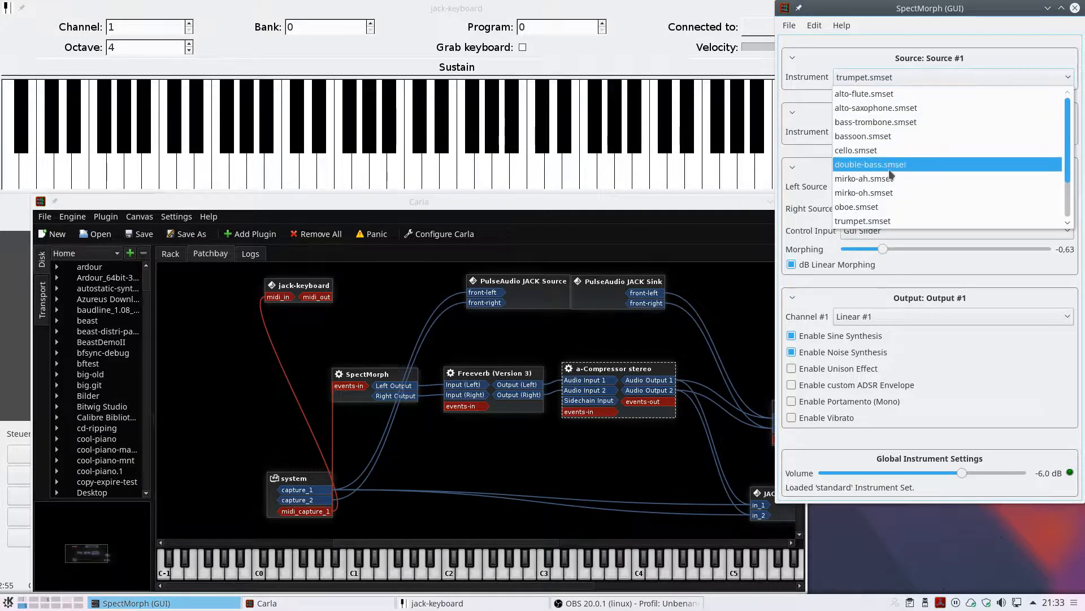
scroll(down, 3)
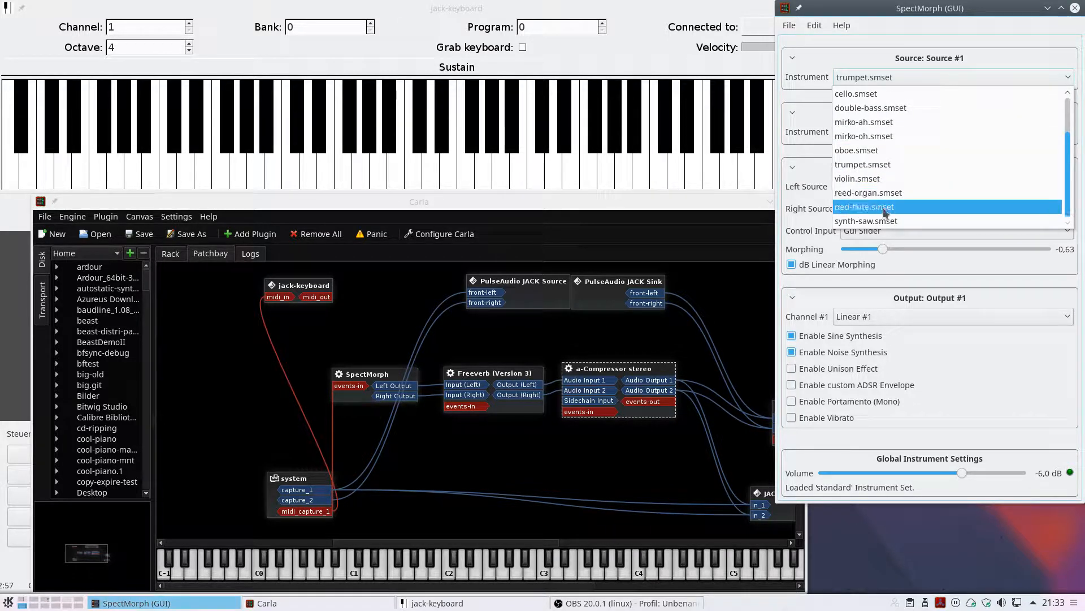
click(863, 206)
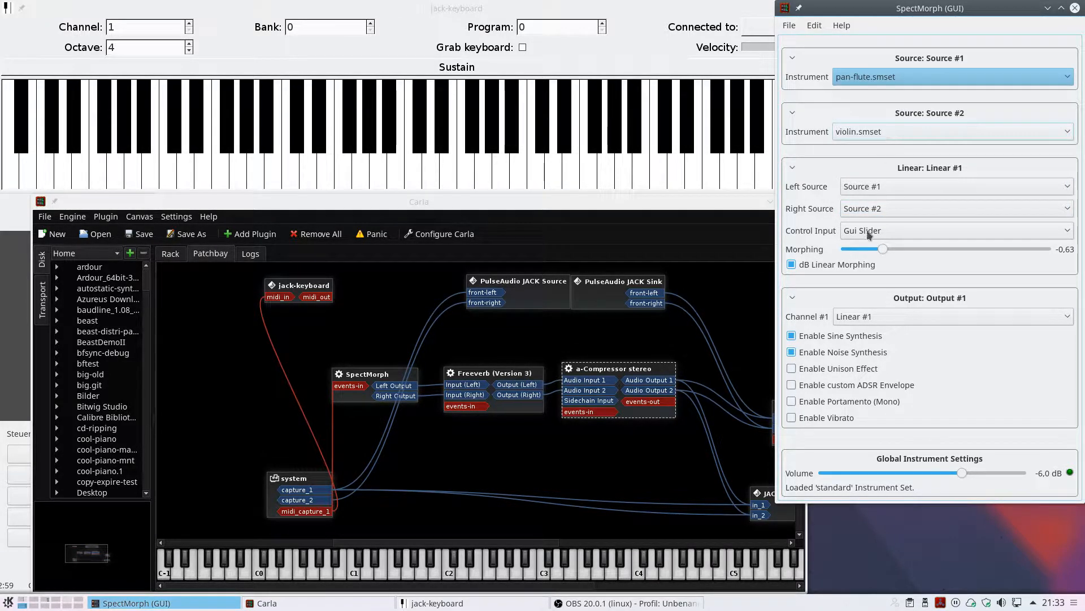
click(952, 132)
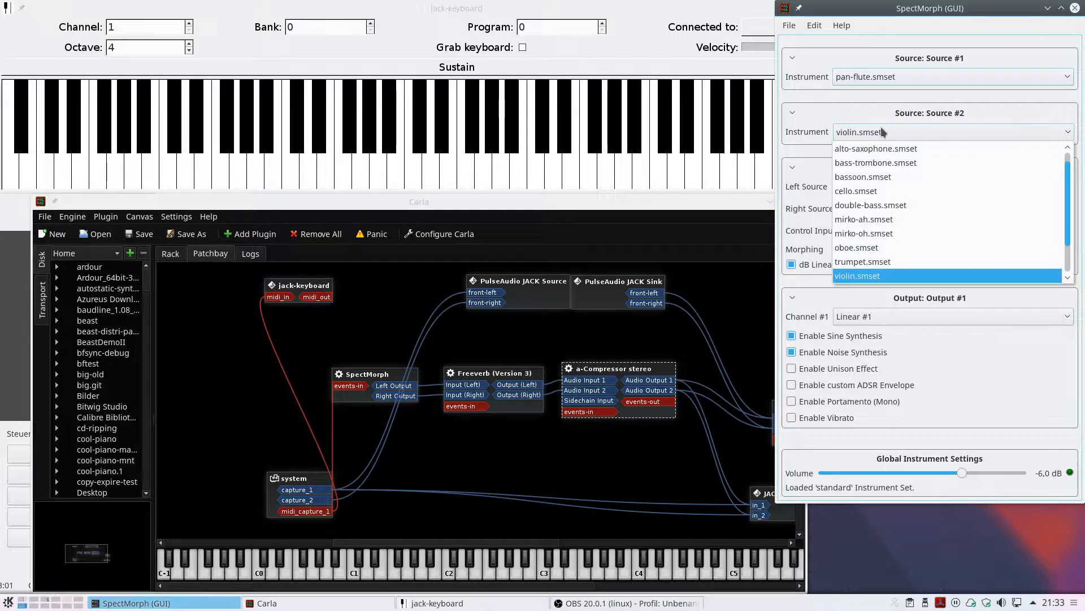
mouse_move(879, 191)
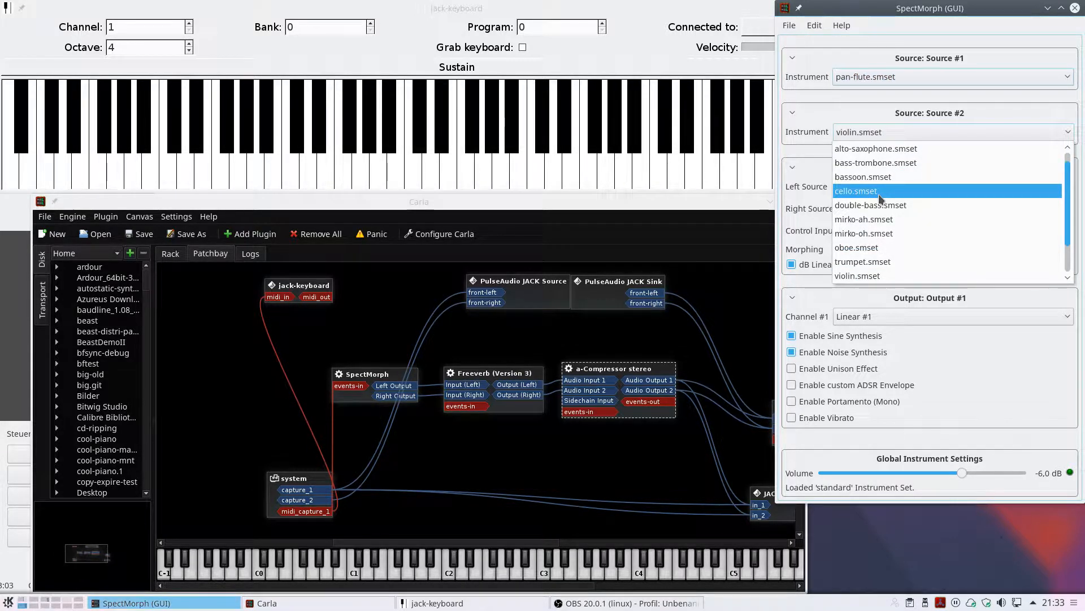
mouse_move(874, 262)
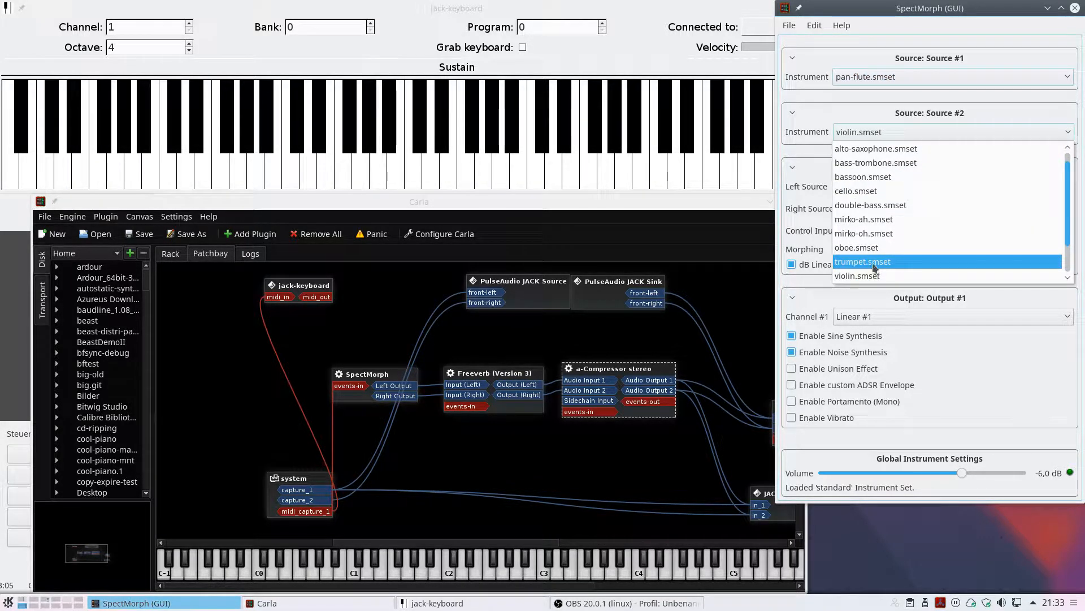
mouse_move(864, 148)
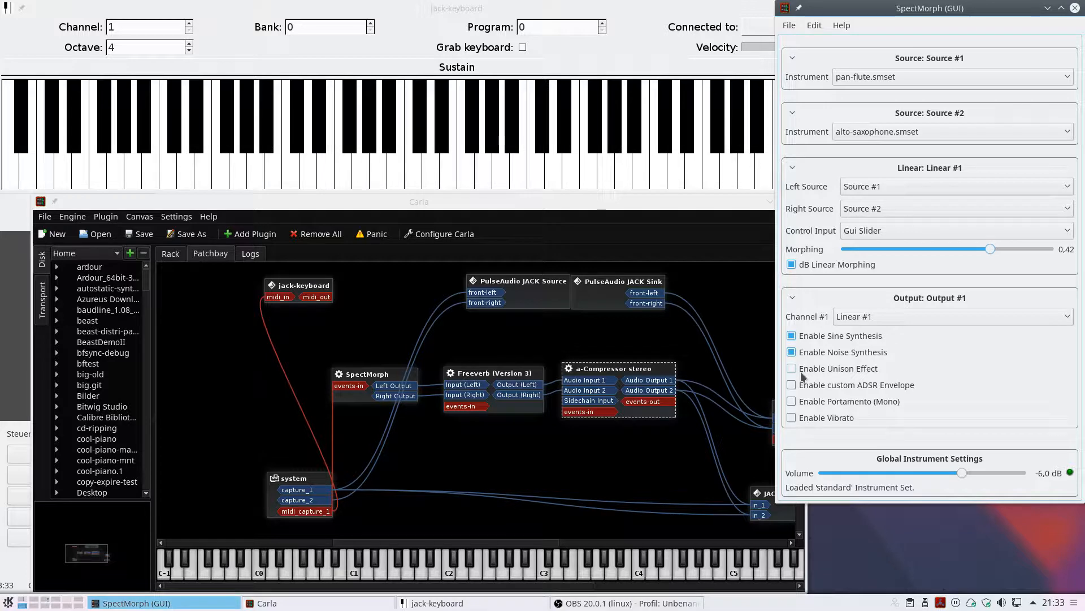
Toggle the unison effect off and back on, leaving it enabled
click(792, 367)
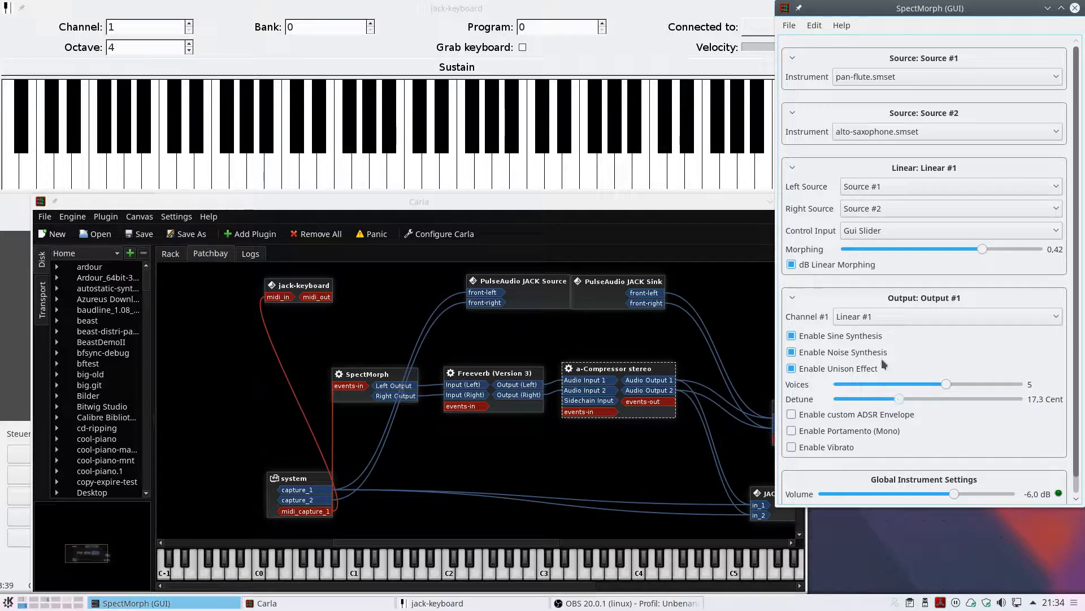
mouse_move(862, 346)
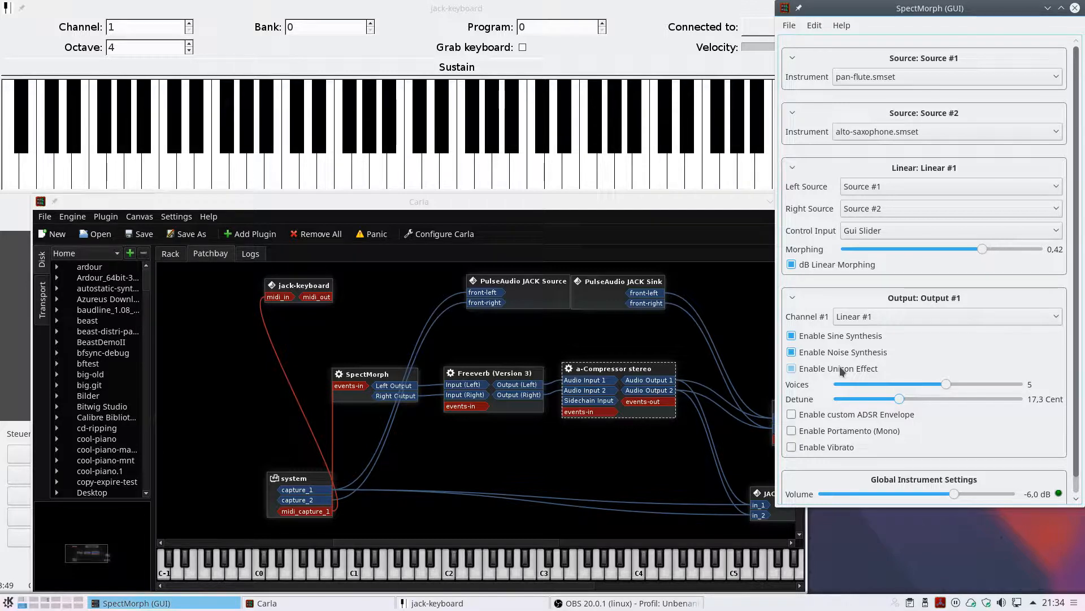
click(790, 367)
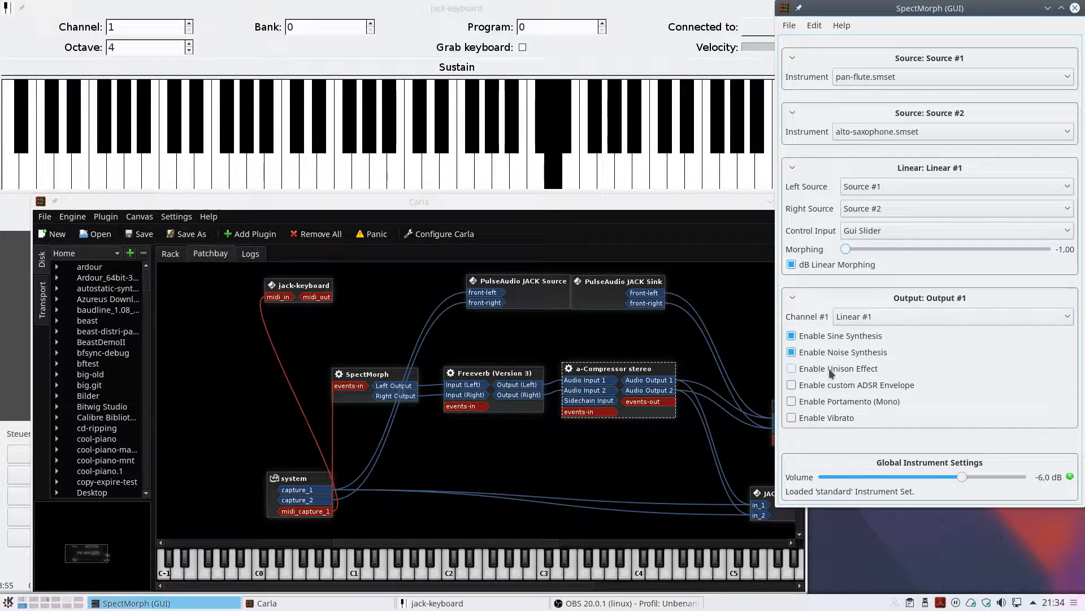
click(791, 368)
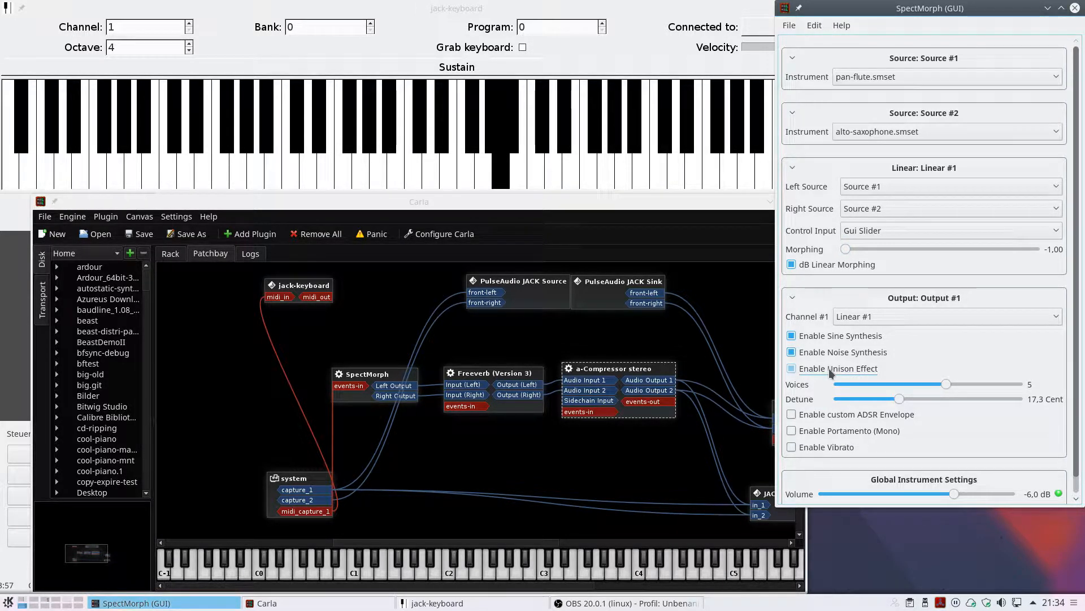
click(792, 368)
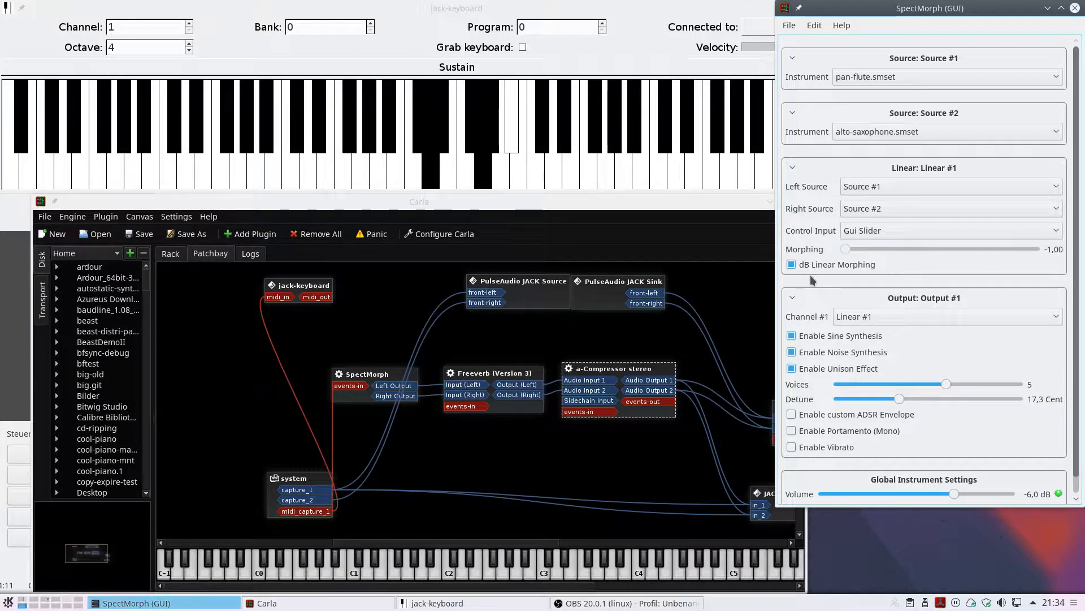
Make Source #2 play violin.smset so the pan flute morphs into a violin
click(947, 131)
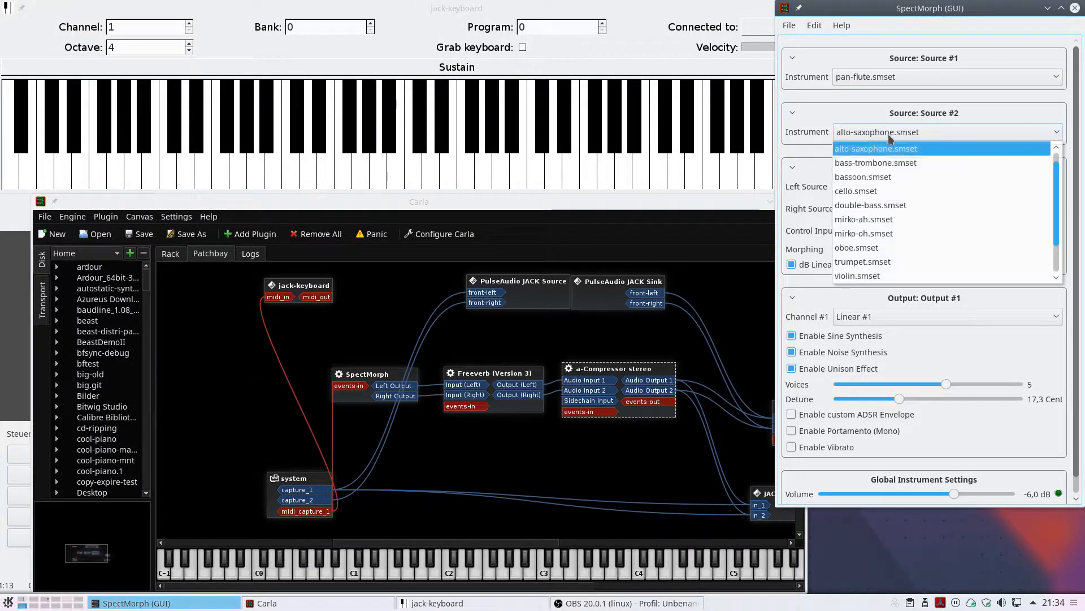
click(858, 275)
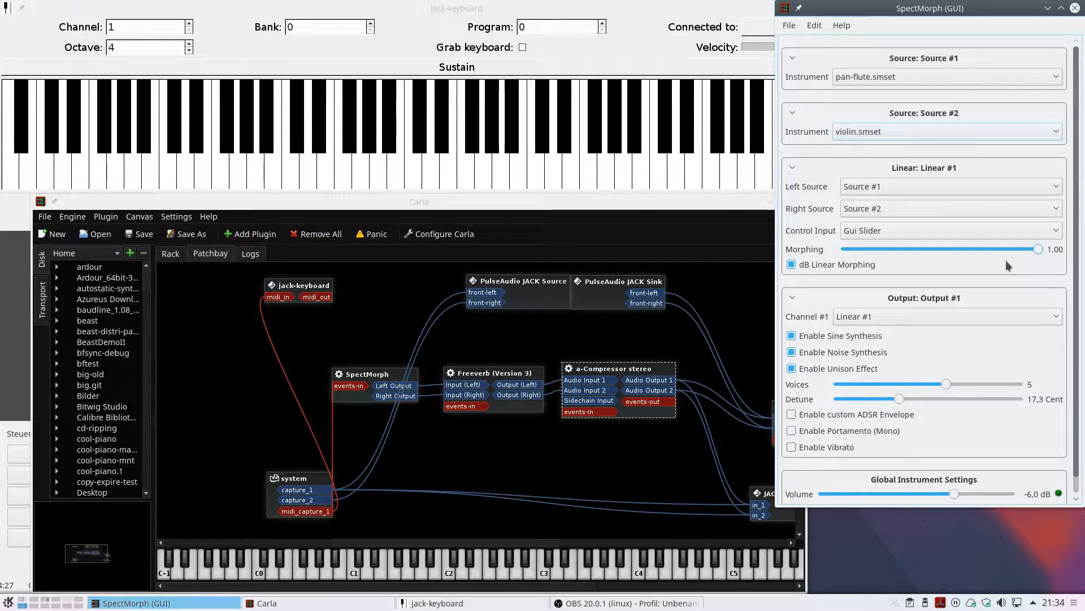
mouse_move(950, 277)
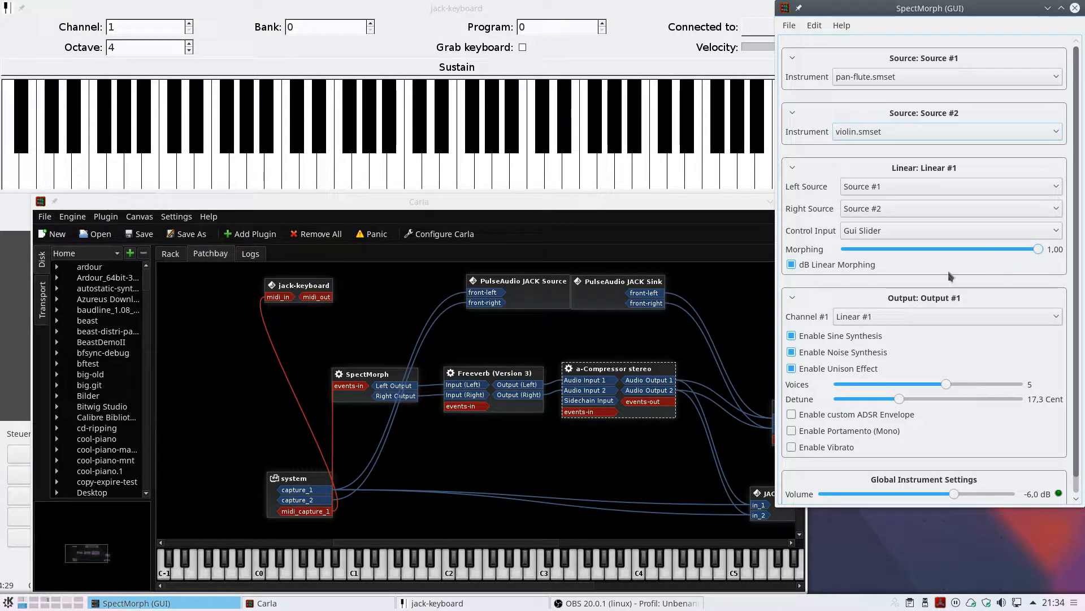
Turn unison off, try vibrato, make Source #2 bass-trombone.smset, then switch vibrato off
click(791, 368)
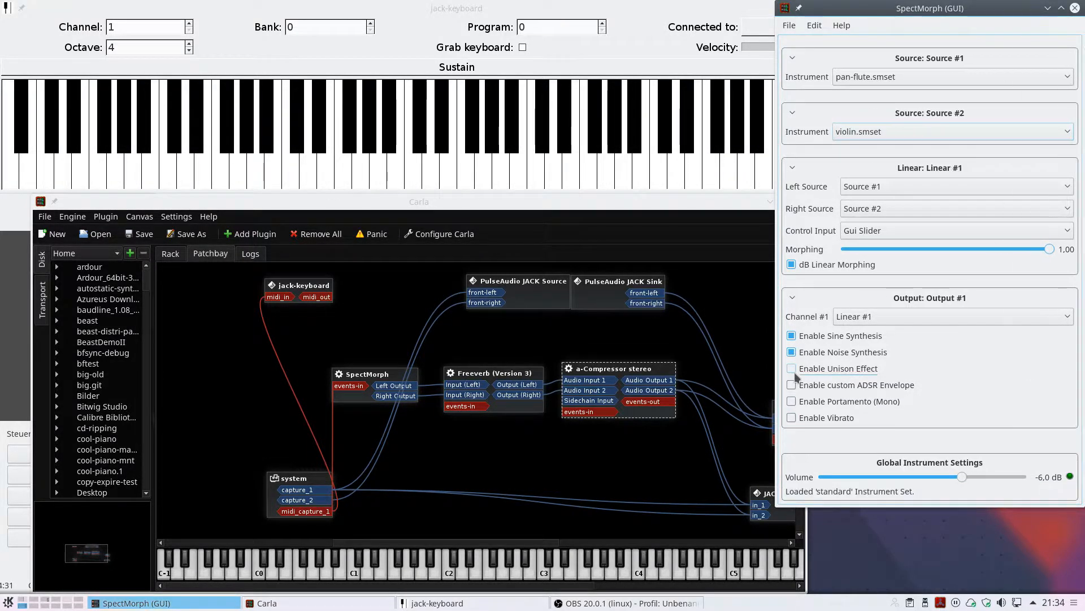
click(790, 417)
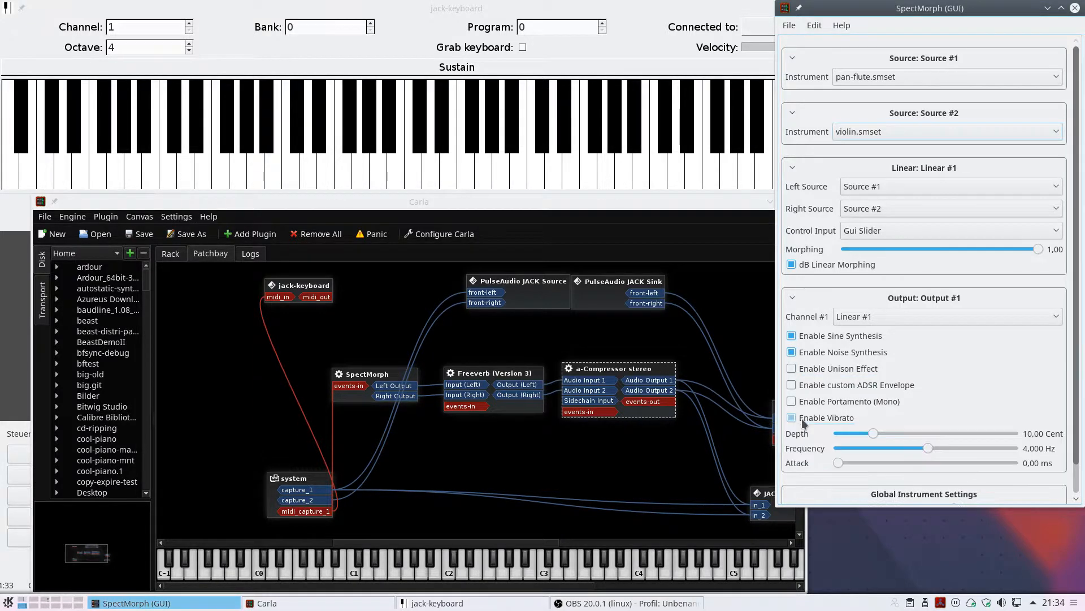
click(791, 418)
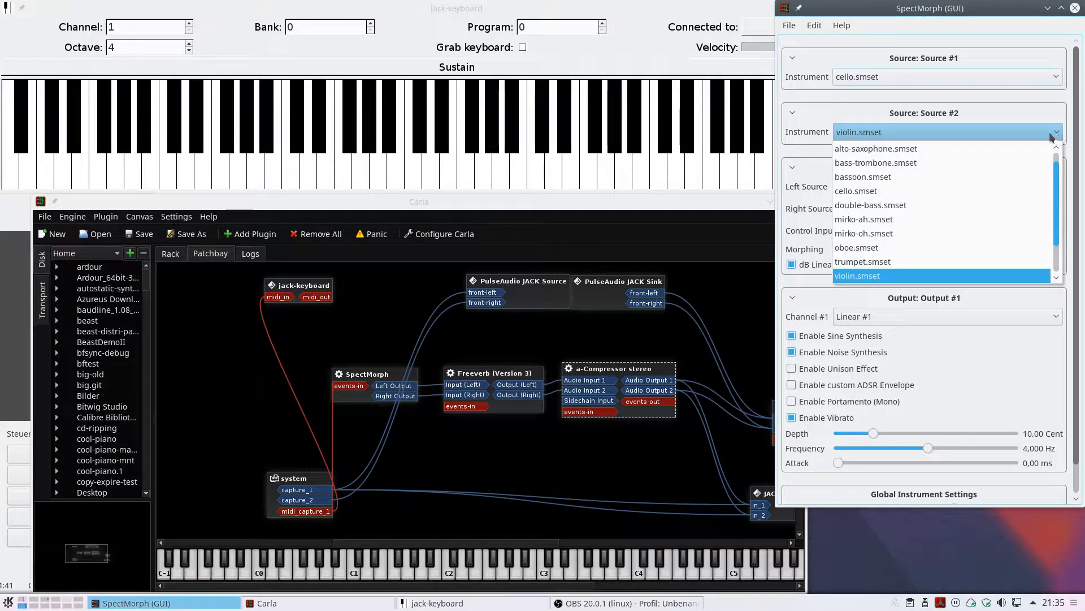
mouse_move(976, 162)
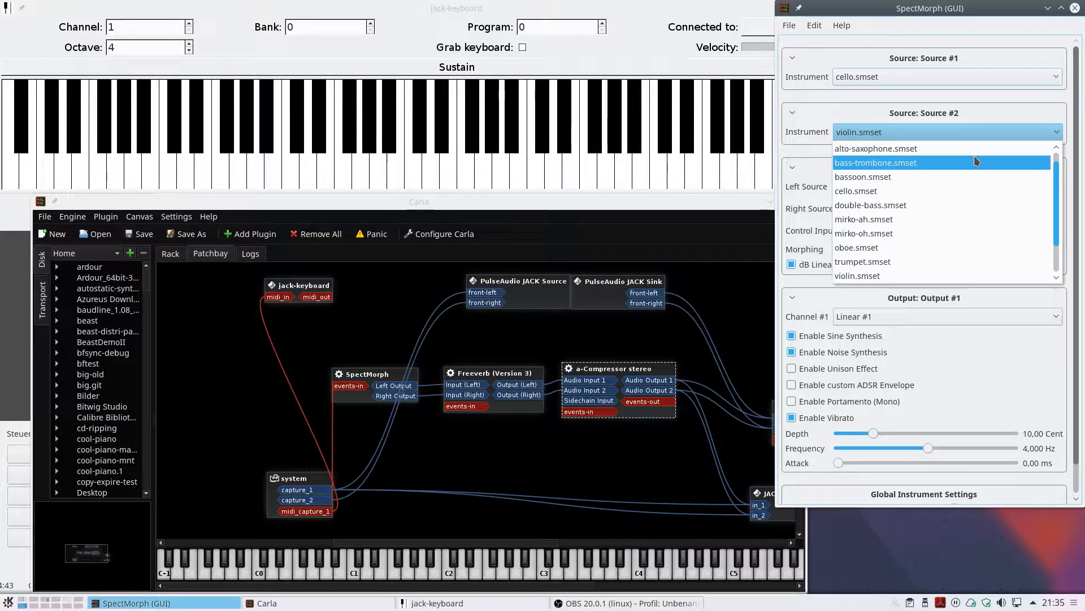
click(876, 162)
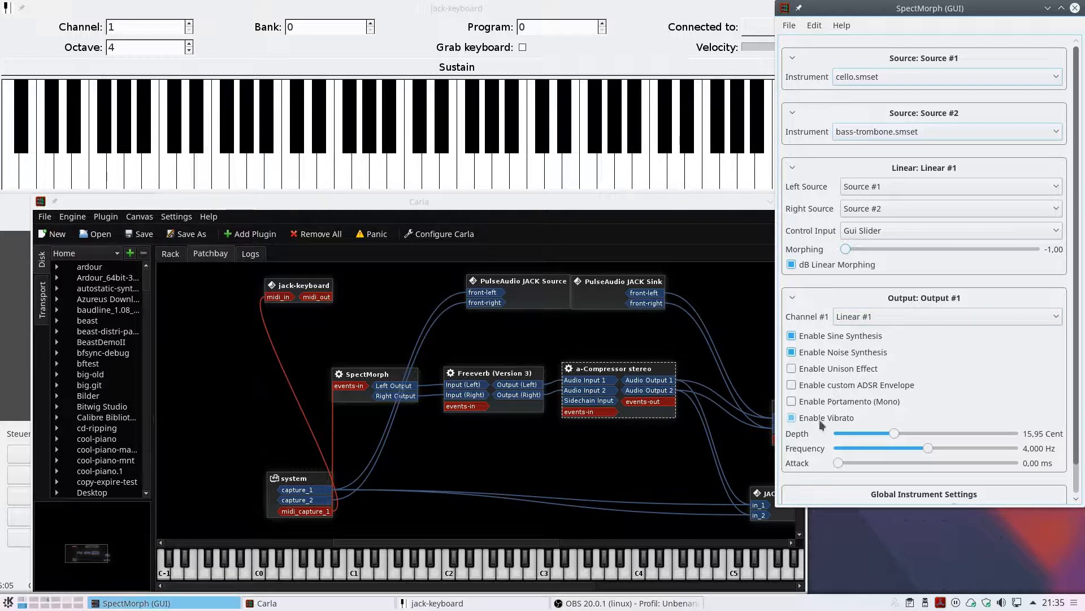
click(792, 401)
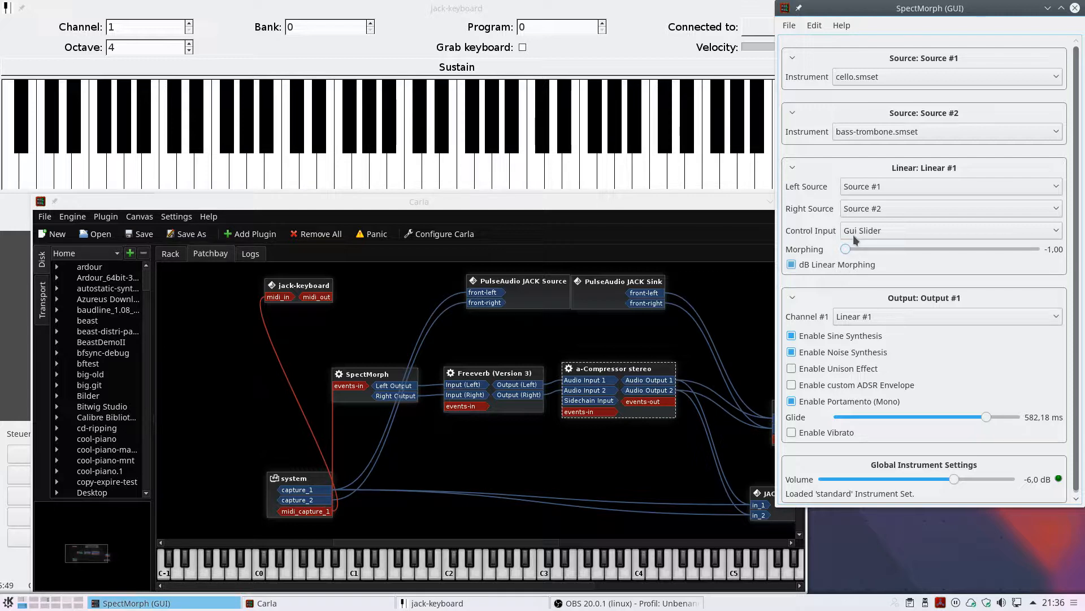
Switch portamento off again after trying the 582 ms glide
click(791, 400)
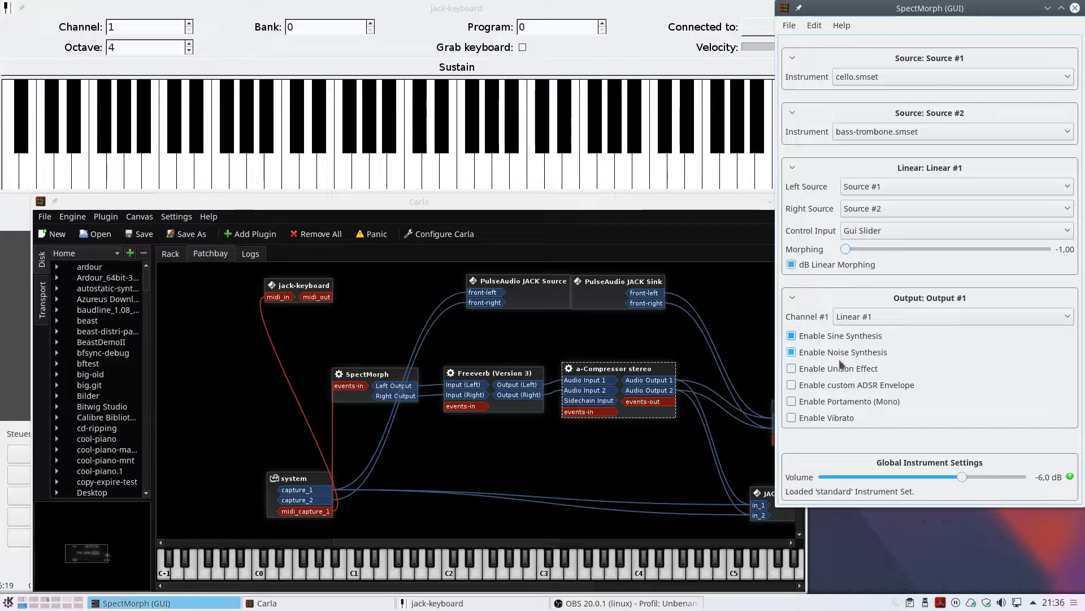
Enable the custom ADSR envelope on the morph, then disable it again
click(791, 385)
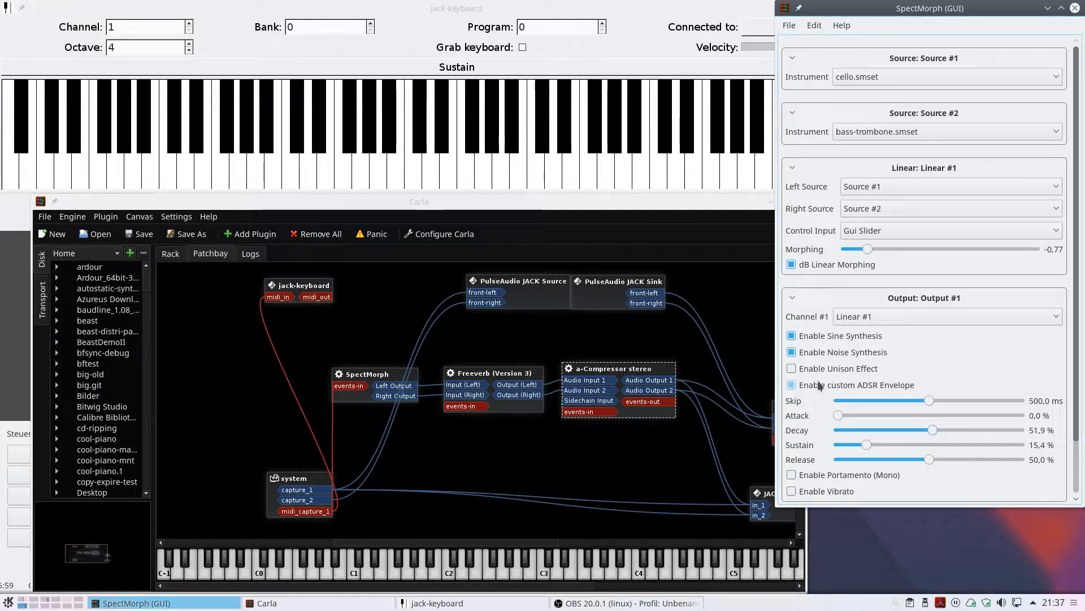
click(790, 384)
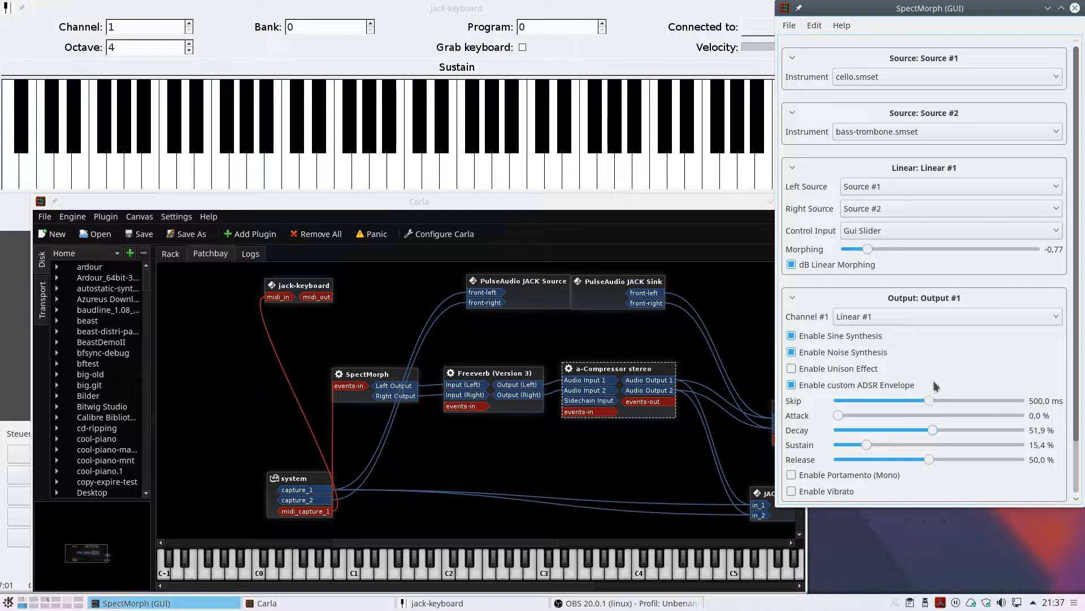
mouse_move(898, 416)
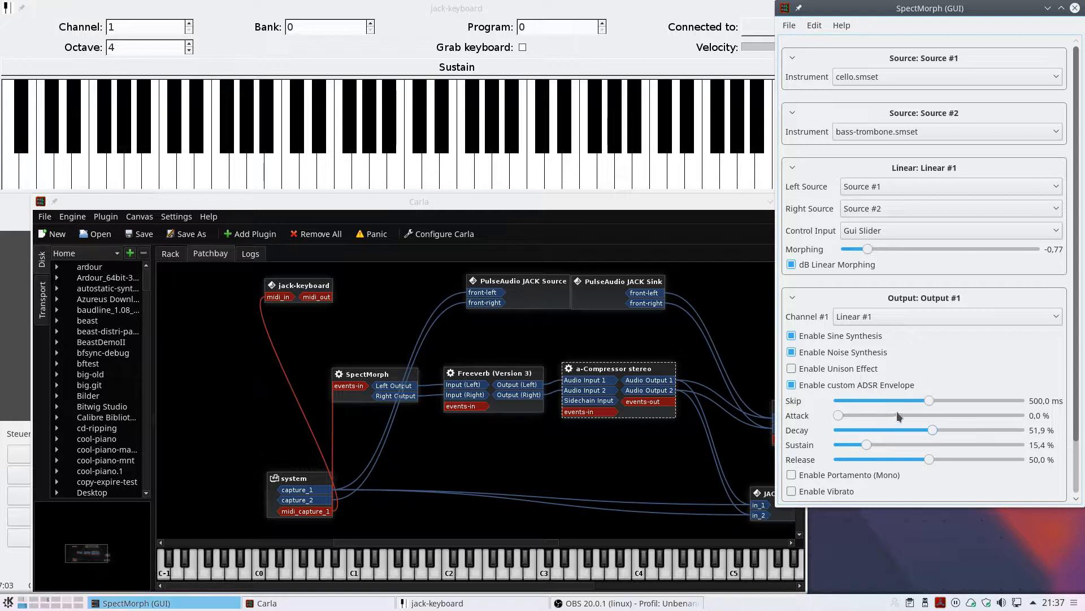
mouse_move(930, 472)
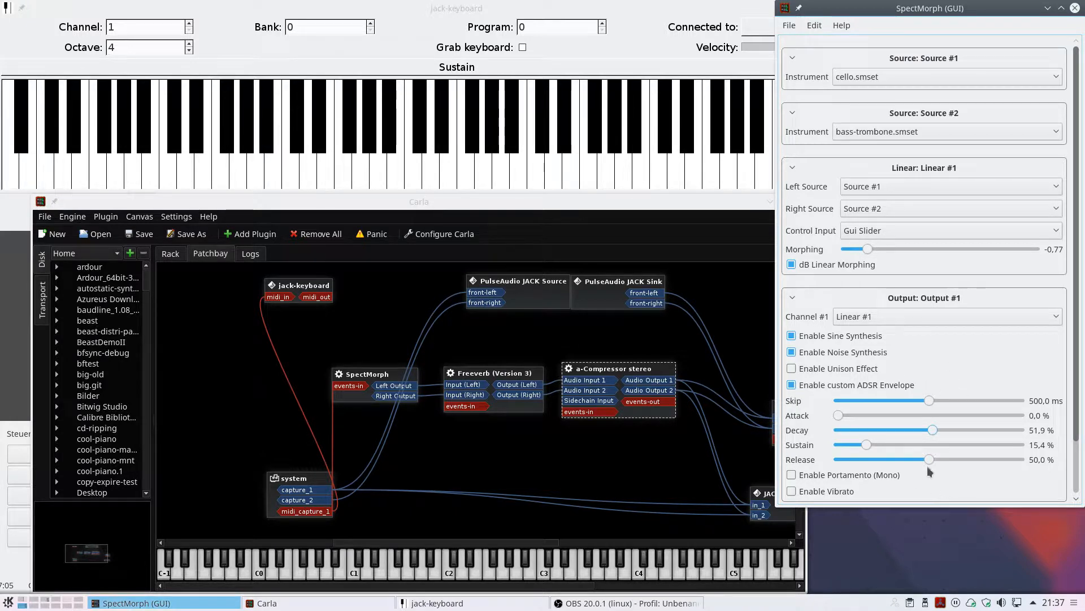
click(792, 384)
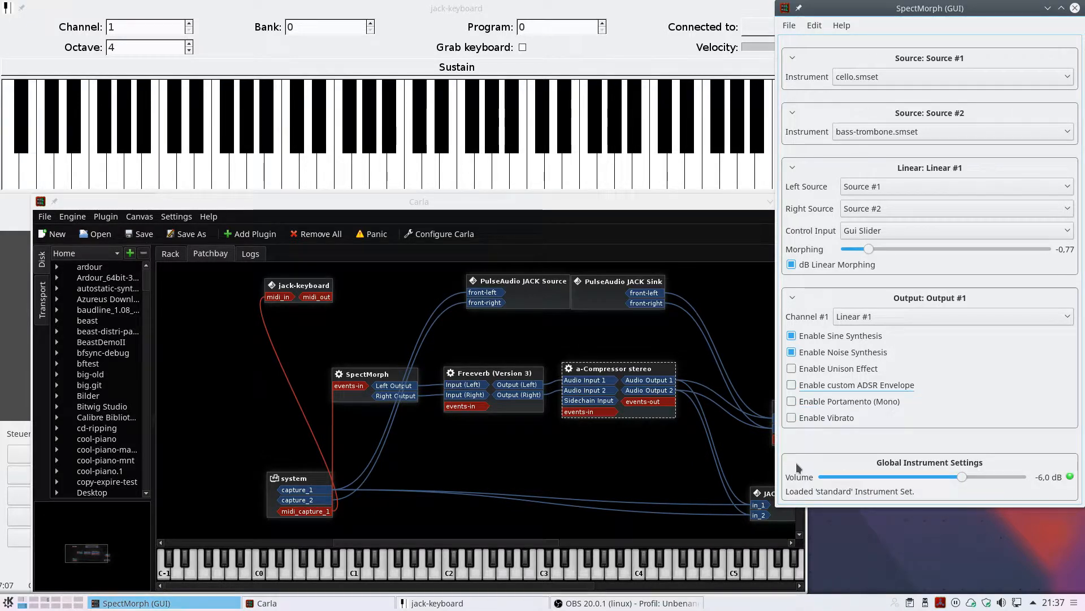
mouse_move(806, 408)
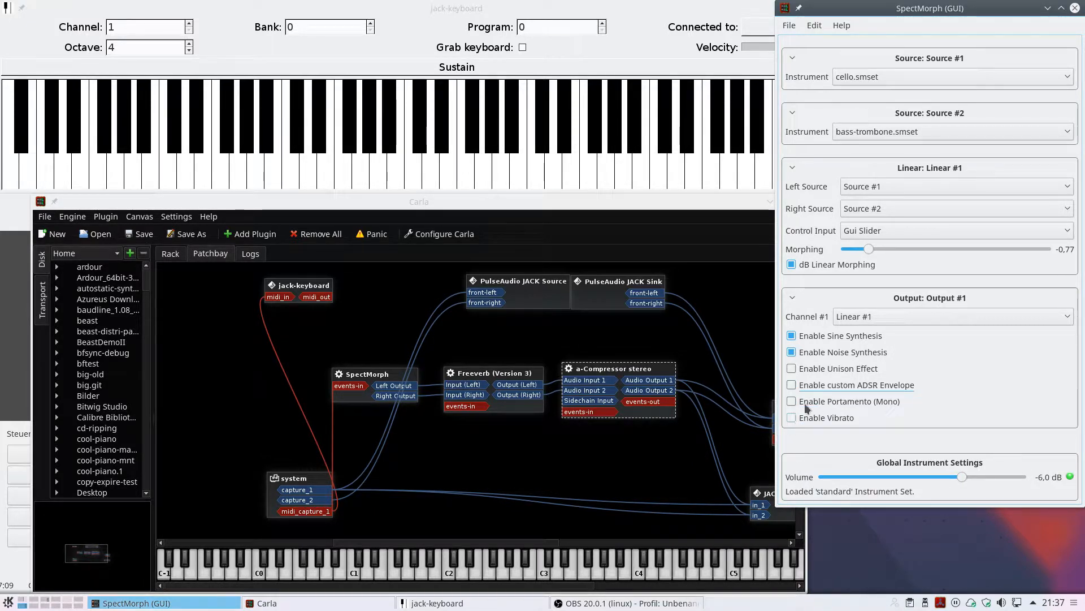
Load the '2 Instruments Linear Morph with LFO' template and try driving the morph from the manual slider
click(789, 25)
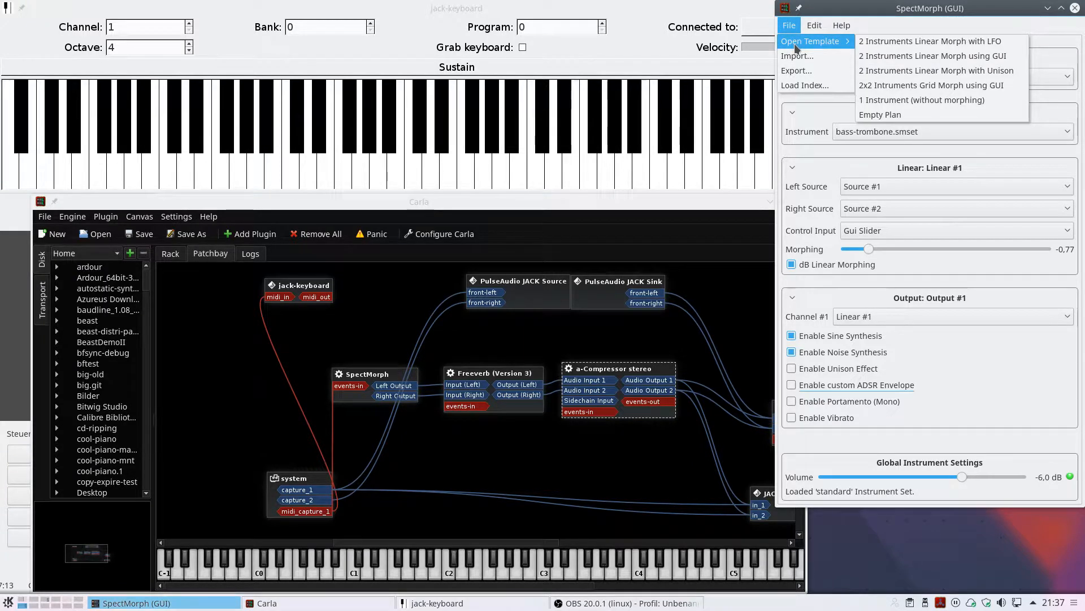
mouse_move(930, 41)
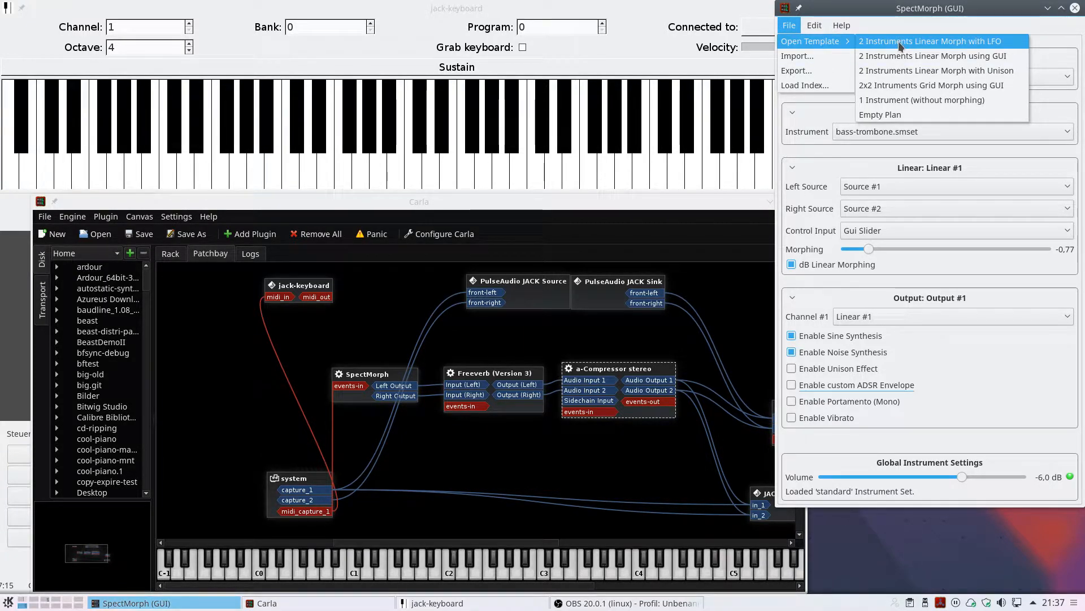
click(933, 41)
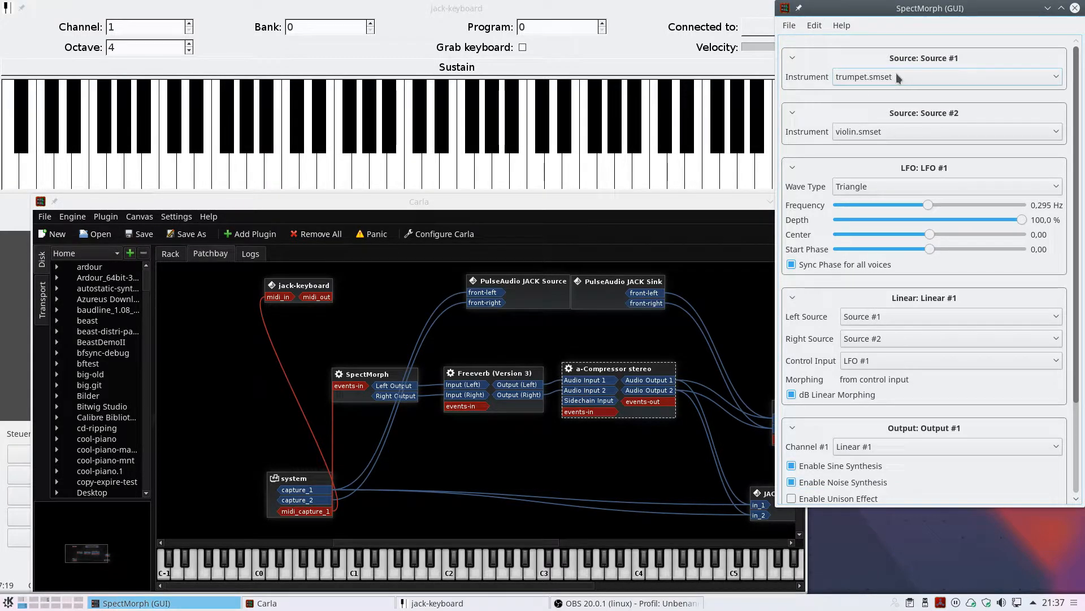
click(949, 360)
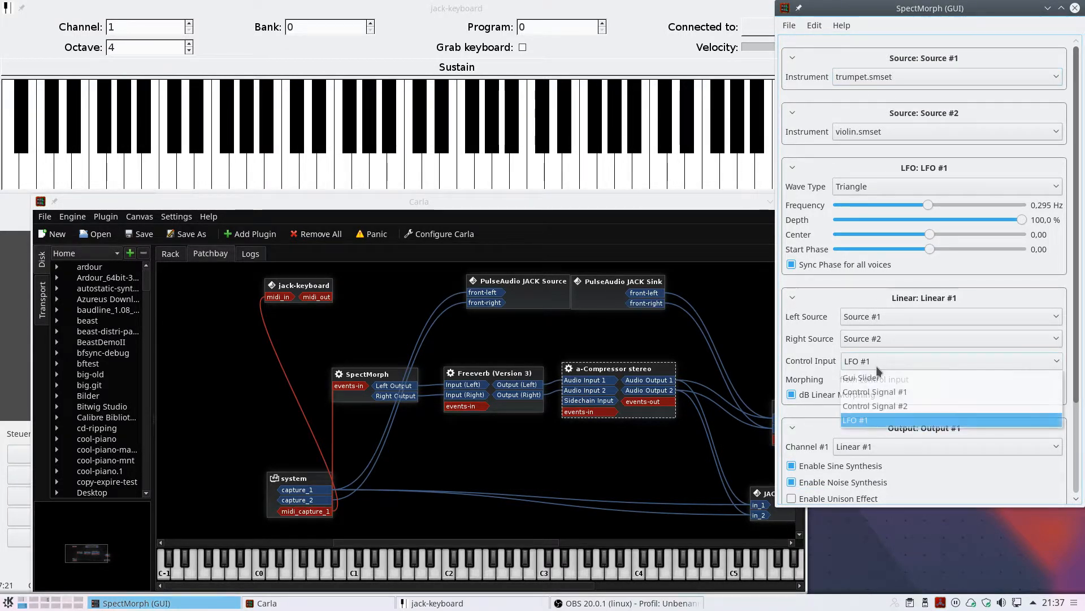
click(860, 378)
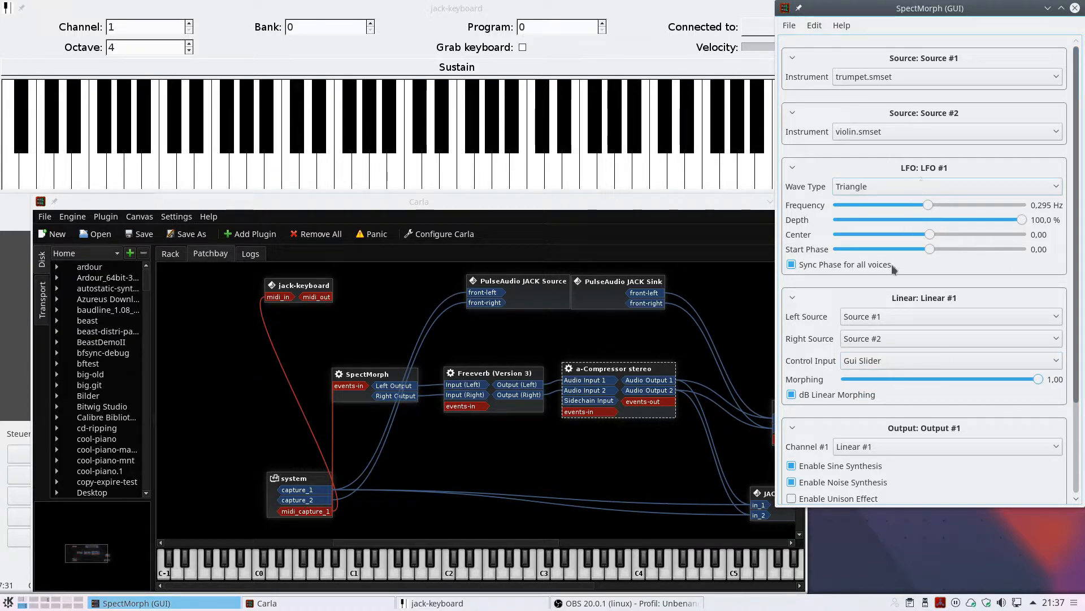
click(949, 360)
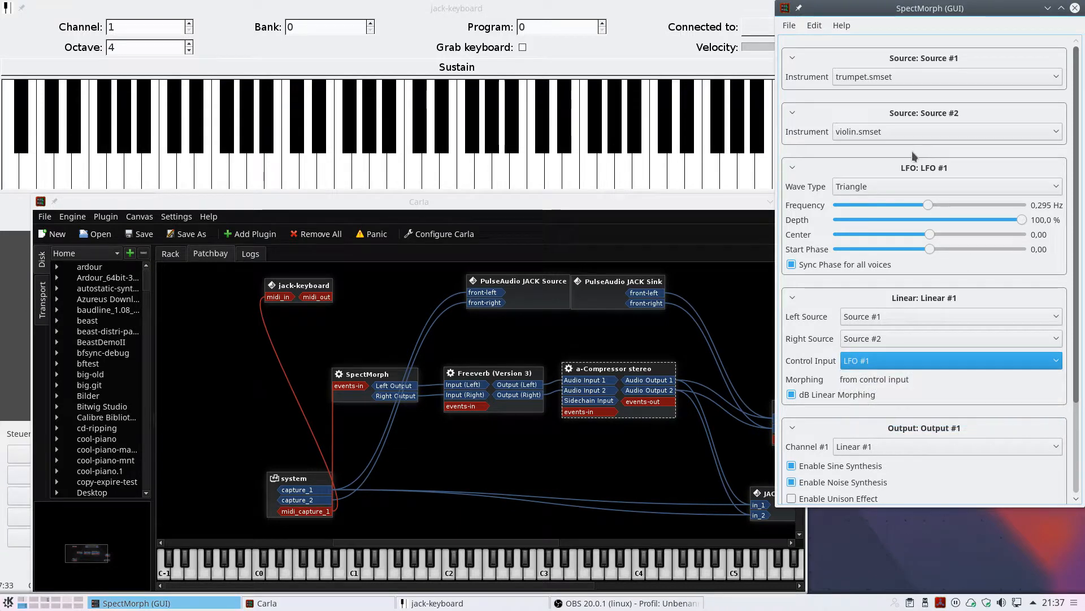
mouse_move(973, 226)
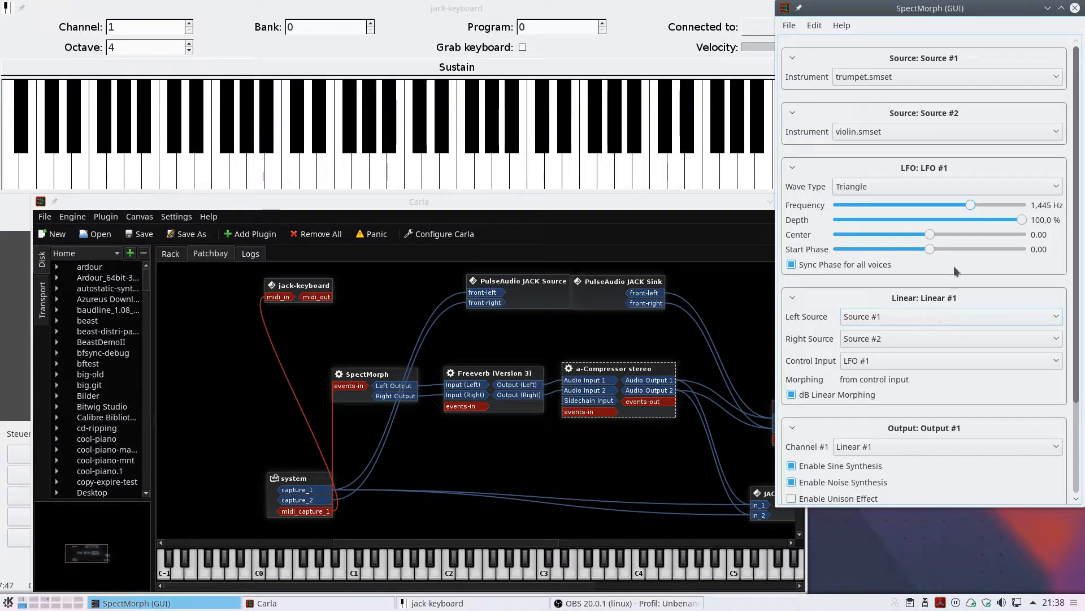
Change the source instruments so the trumpet morphs into mirko-ah.smset
click(1055, 132)
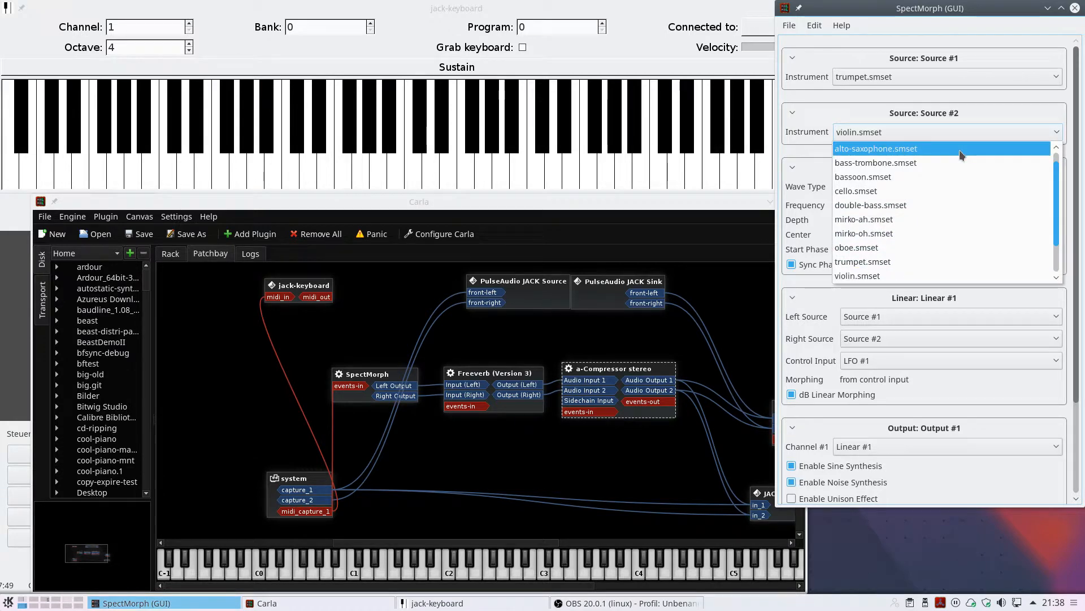
mouse_move(938, 190)
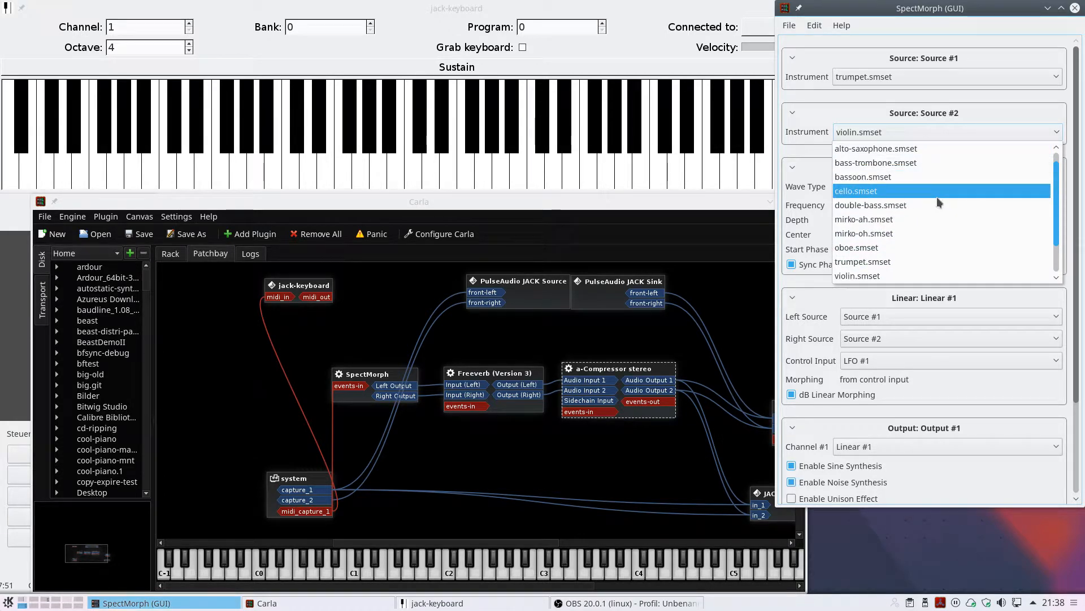
click(947, 77)
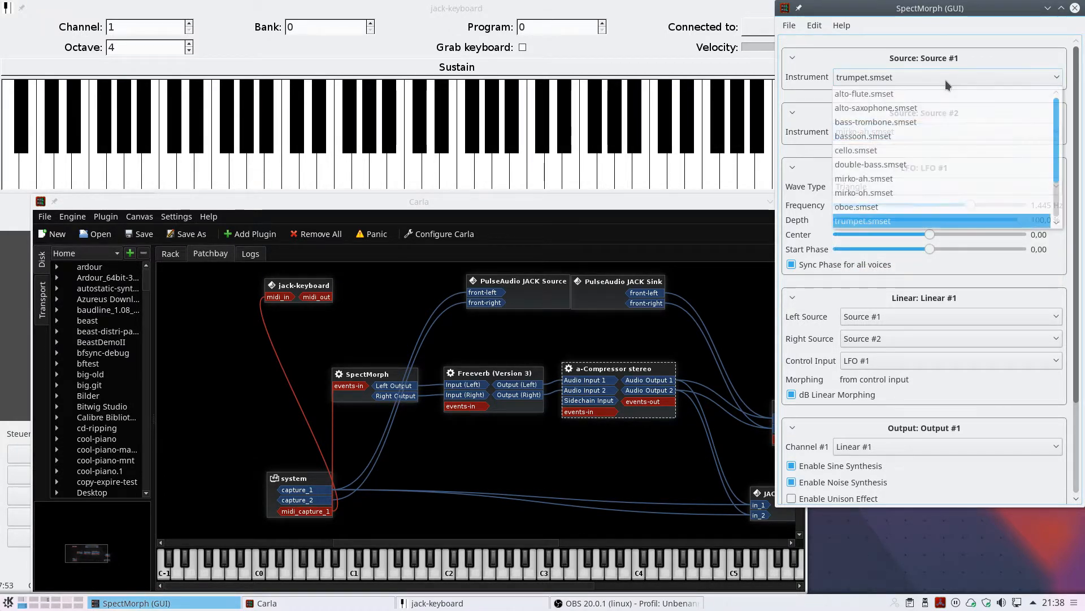
scroll(down, 3)
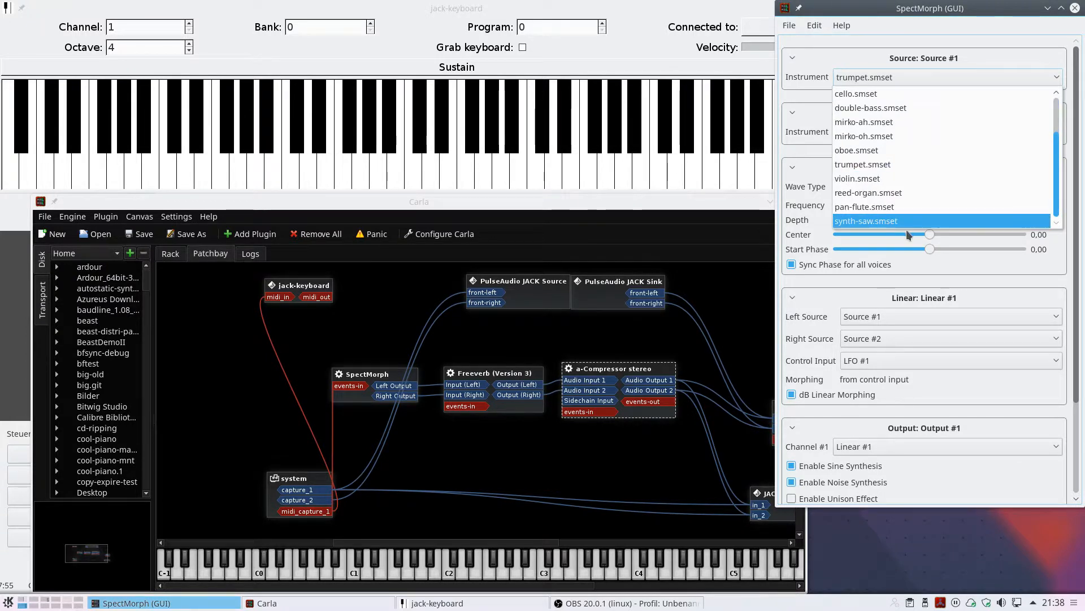
click(863, 164)
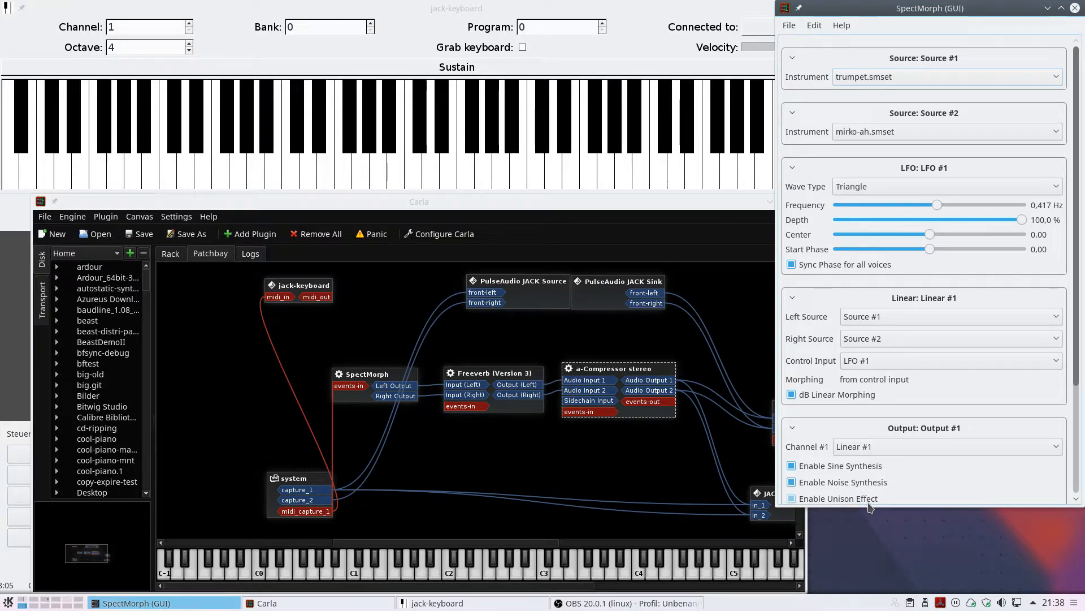
Turn on the unison effect, toggling it off and back on
click(791, 498)
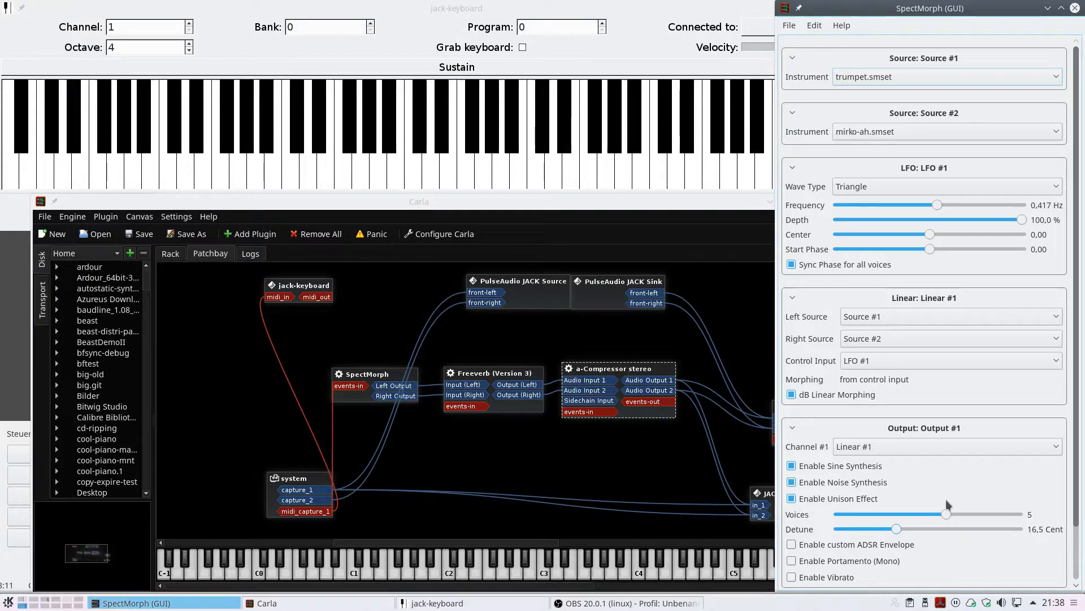
mouse_move(972, 542)
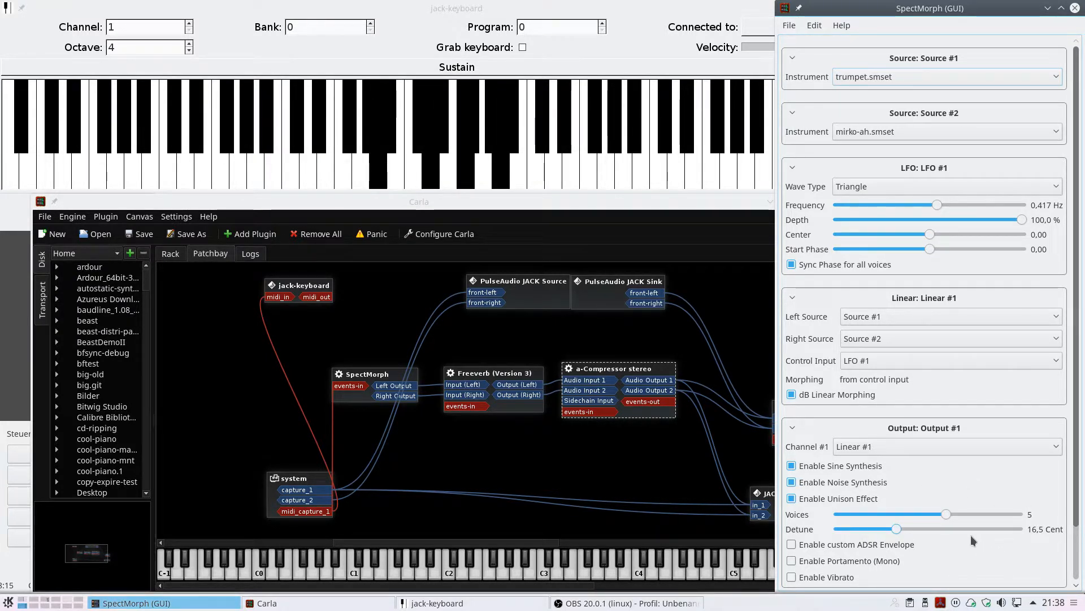
click(792, 497)
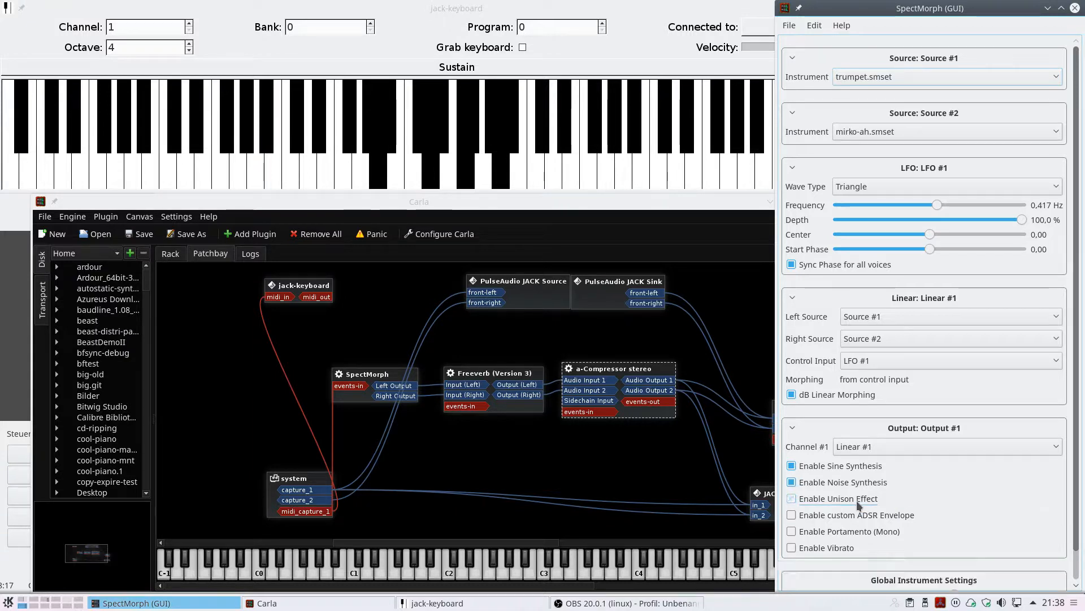
click(792, 497)
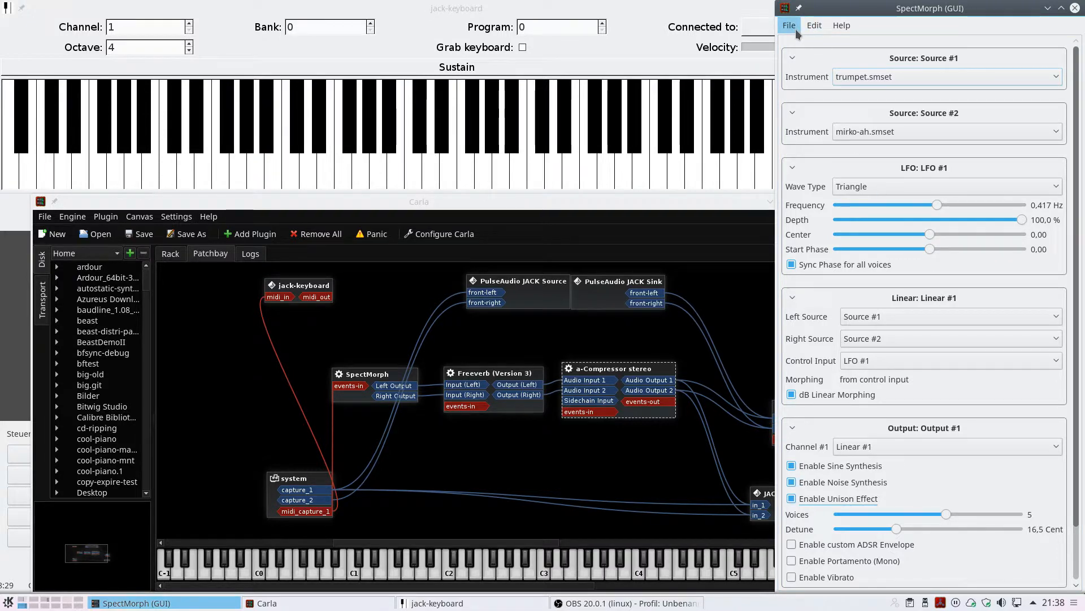
Load the 2x2 Instruments Grid Morph template and place the morph point near X -0.10, Y 0.12
click(789, 26)
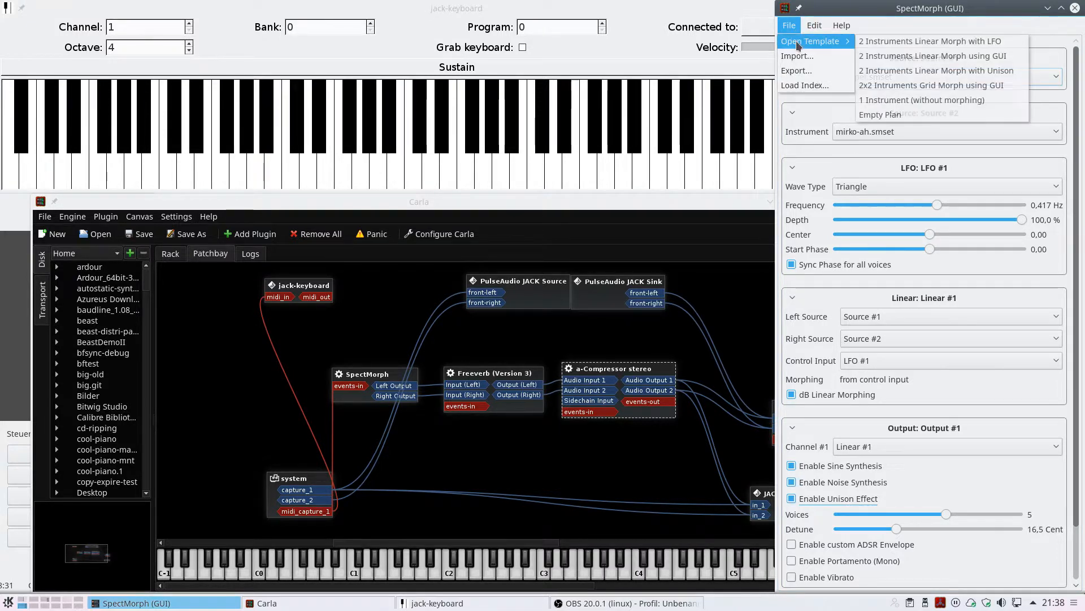
mouse_move(936, 85)
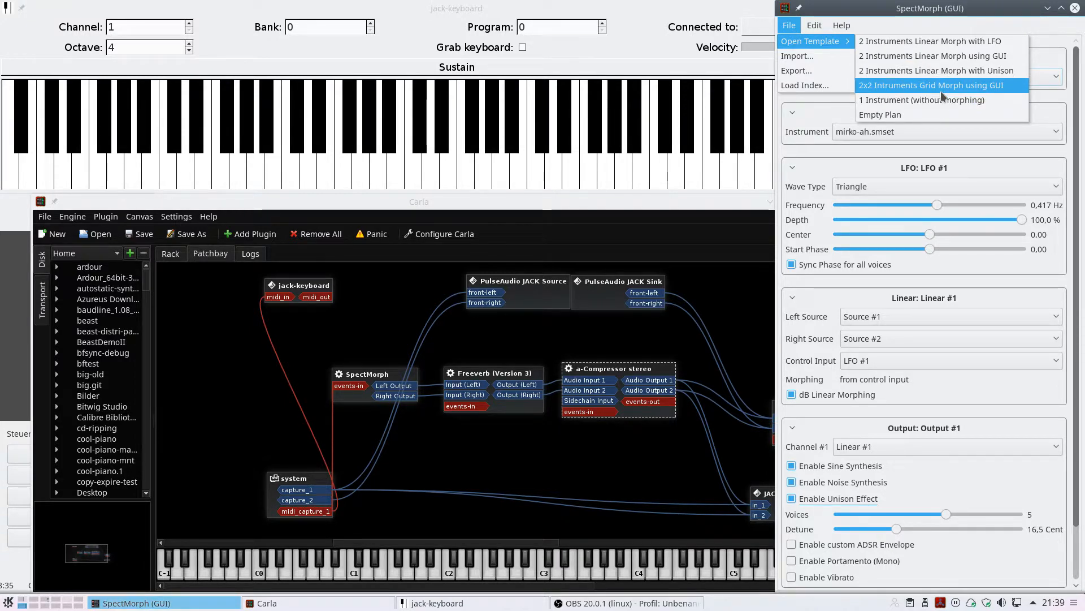
click(932, 84)
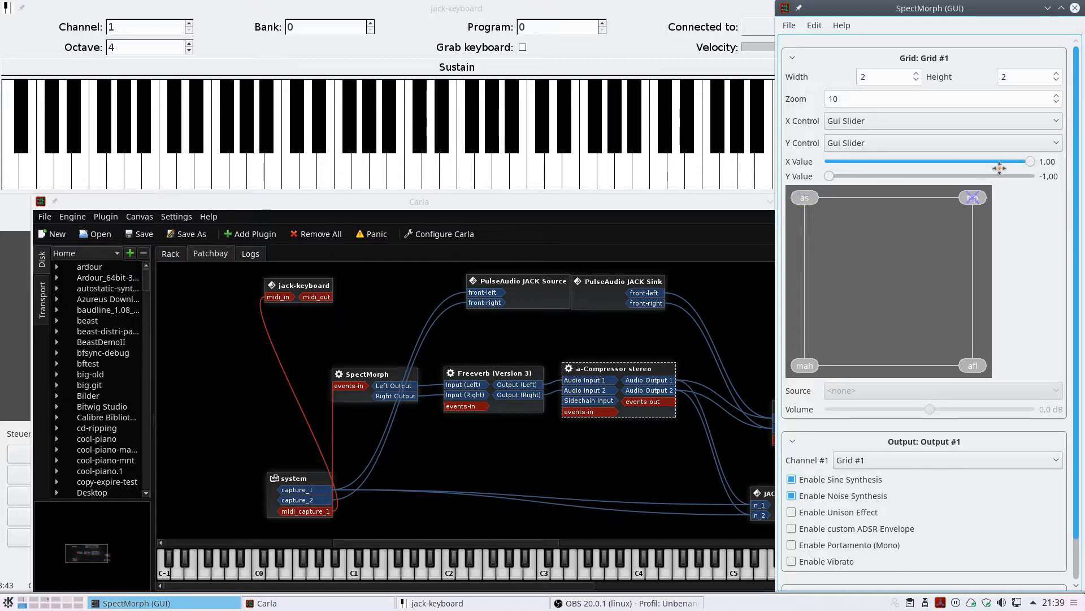
right_click(972, 197)
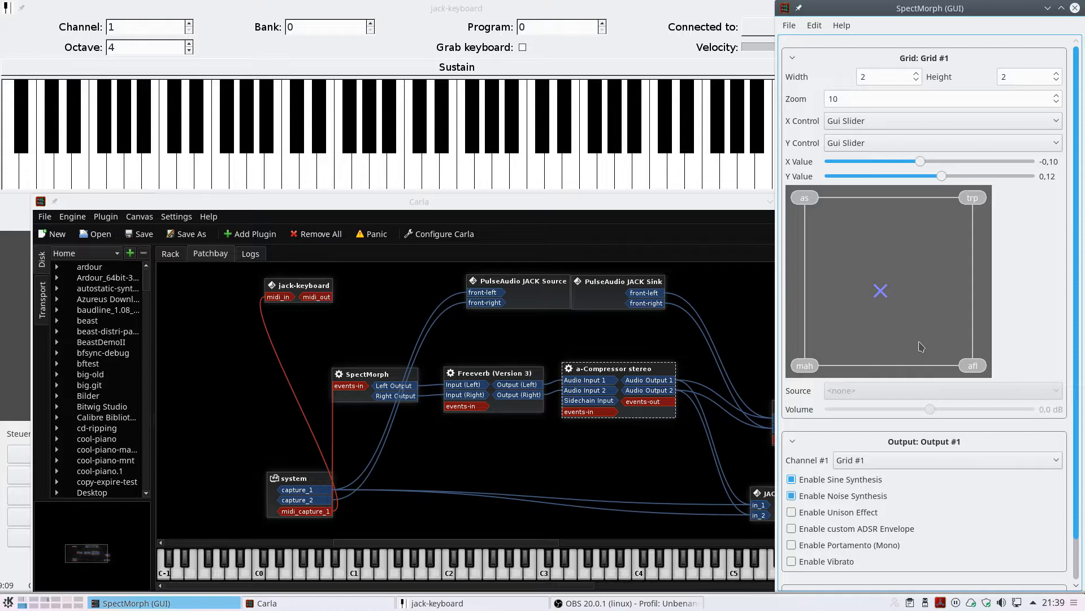
mouse_move(879, 519)
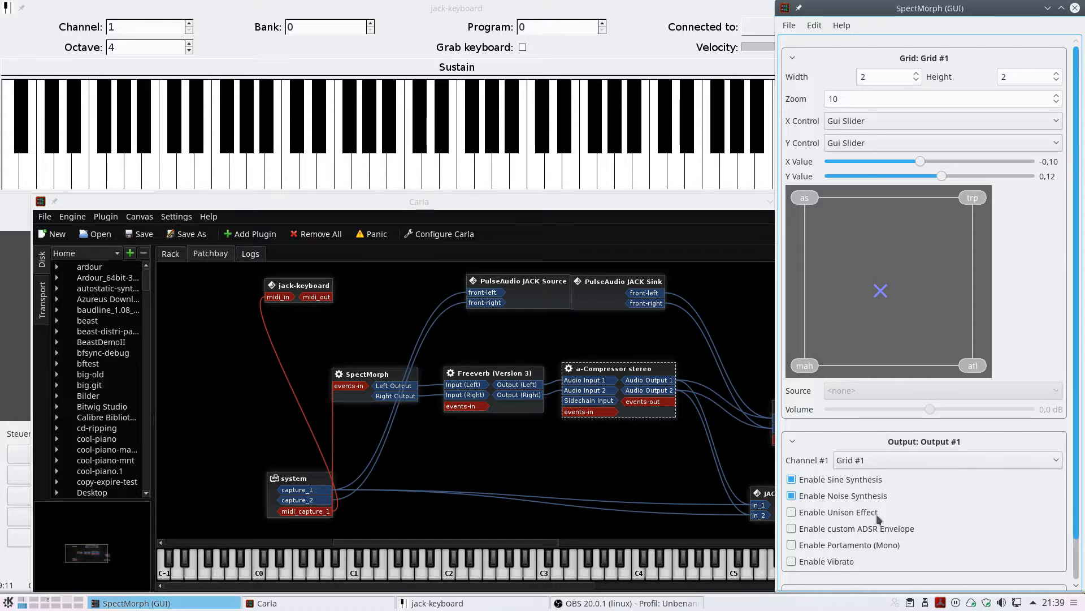
Enable the unison effect at 5 voices with 28.9 cent detune and move the grid point toward the bottom
scroll(down, 3)
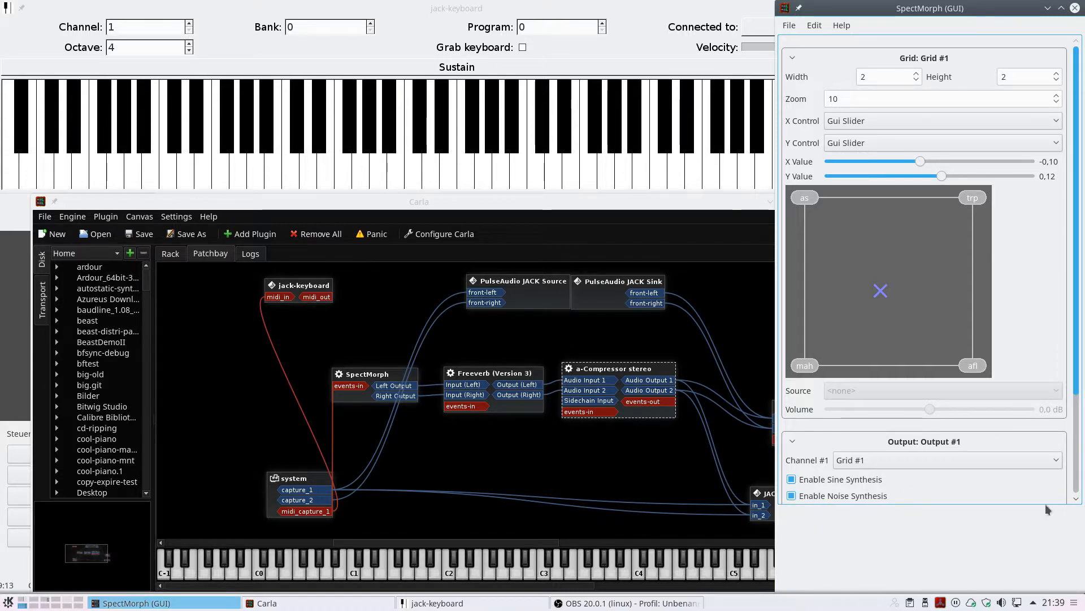
scroll(down, 3)
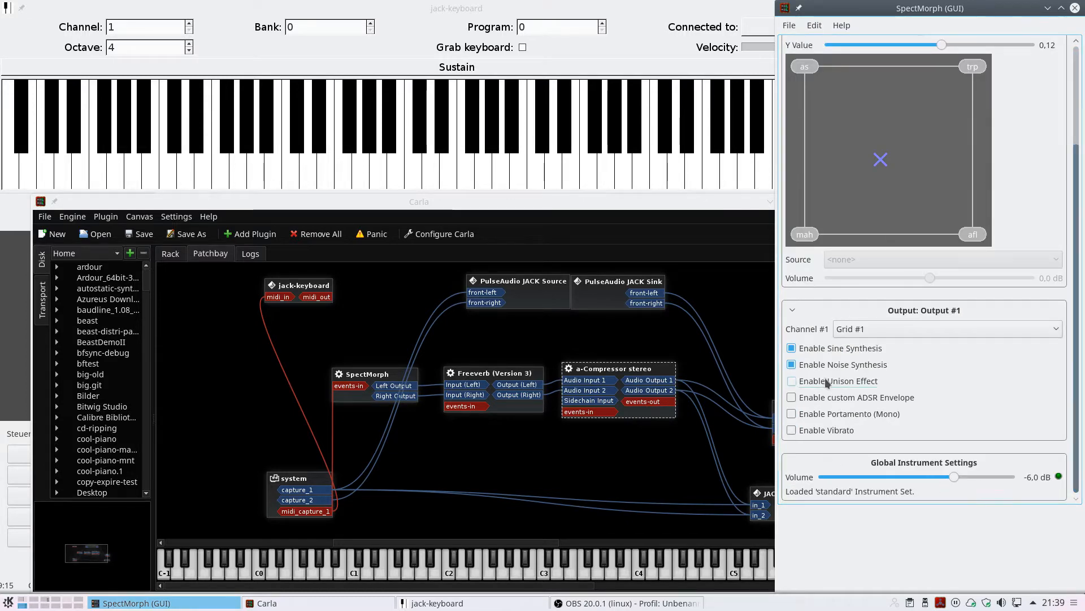
click(791, 380)
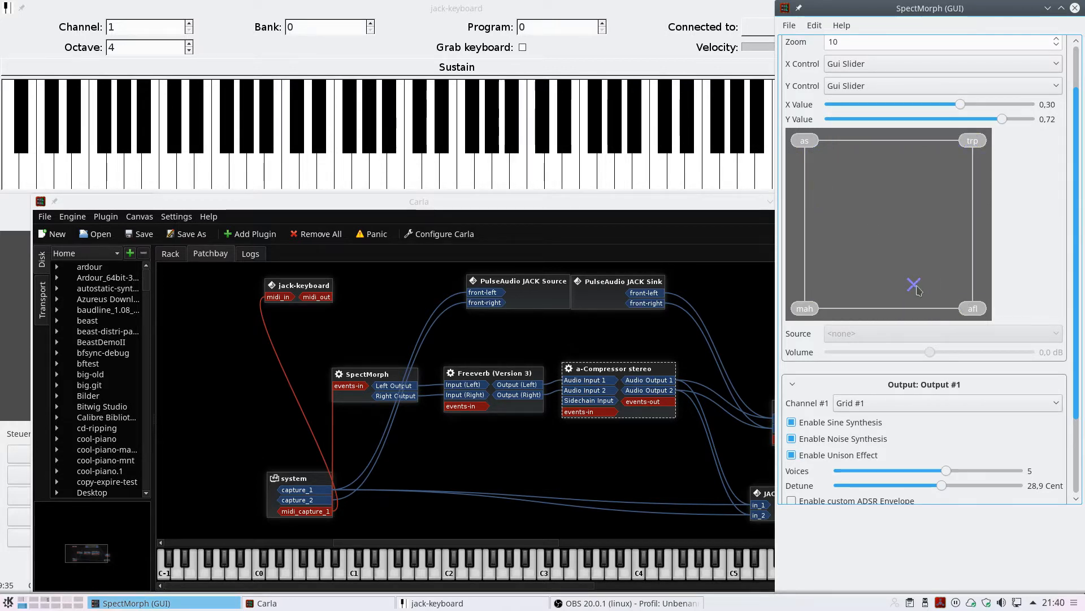
mouse_move(925, 284)
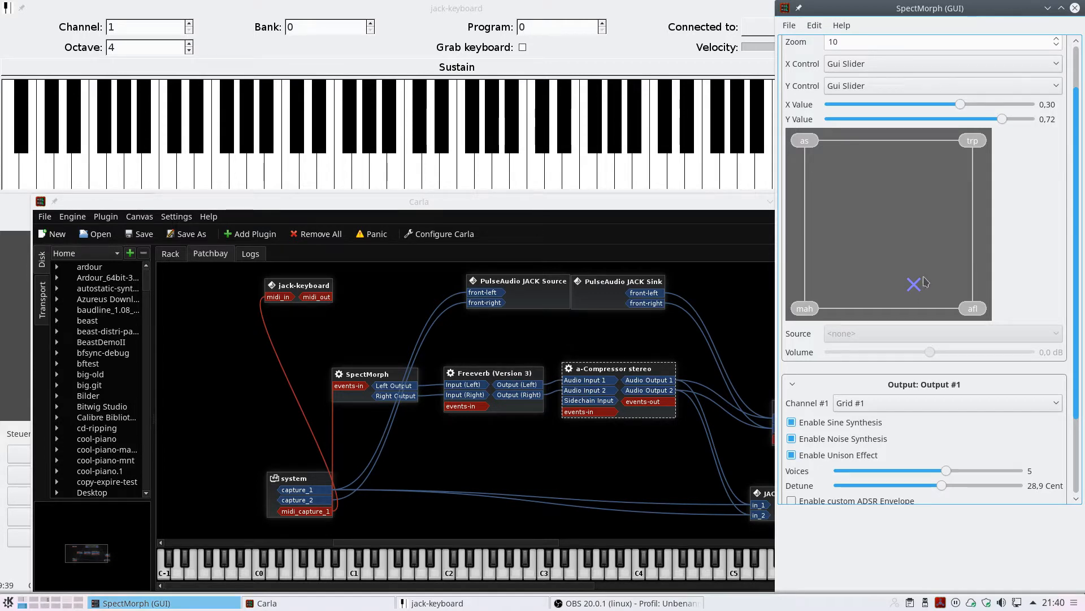
mouse_move(889, 108)
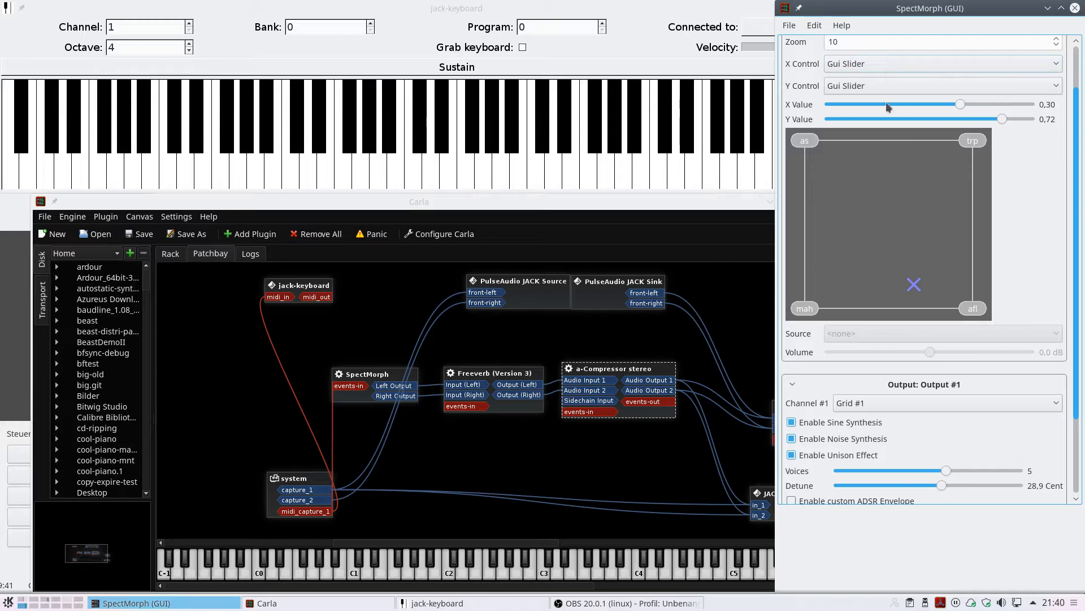
mouse_move(904, 86)
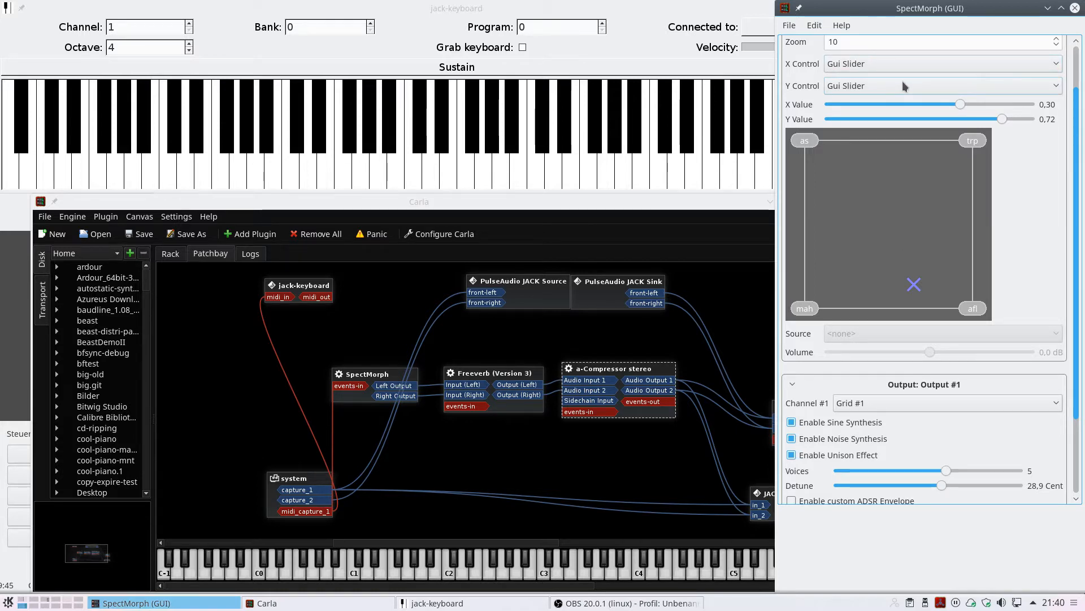
mouse_move(889, 69)
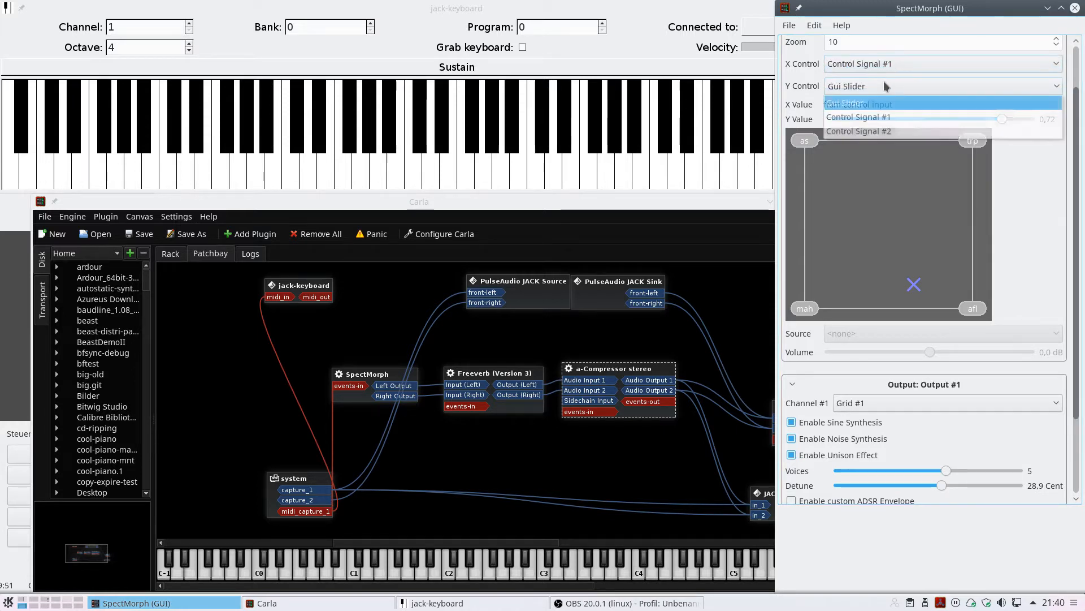
Set X Control to Control Signal #1 and Y Control to Control Signal #2
click(858, 131)
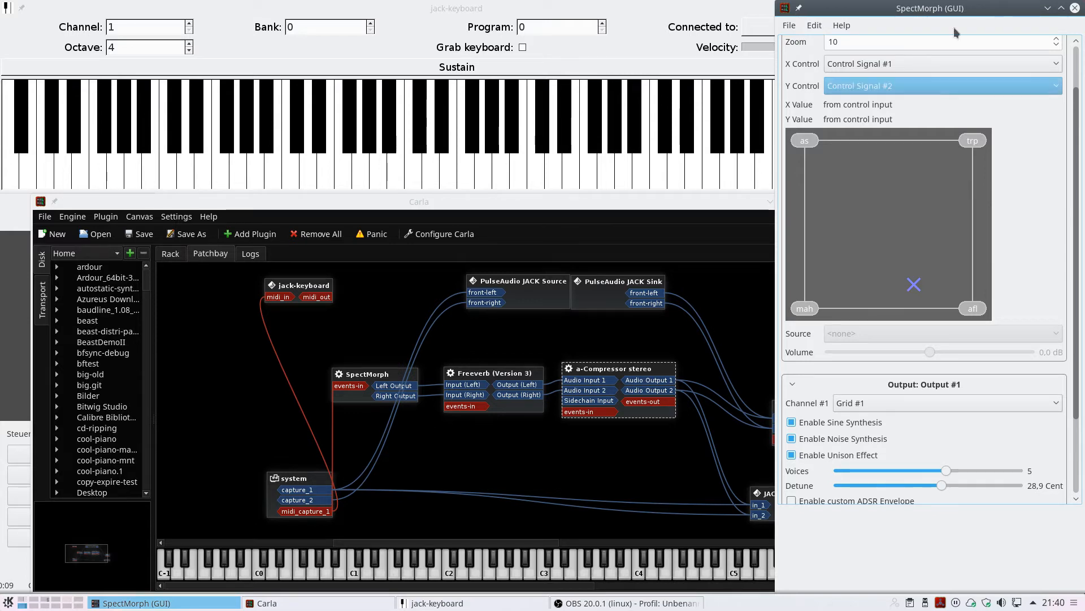
scroll(down, 3)
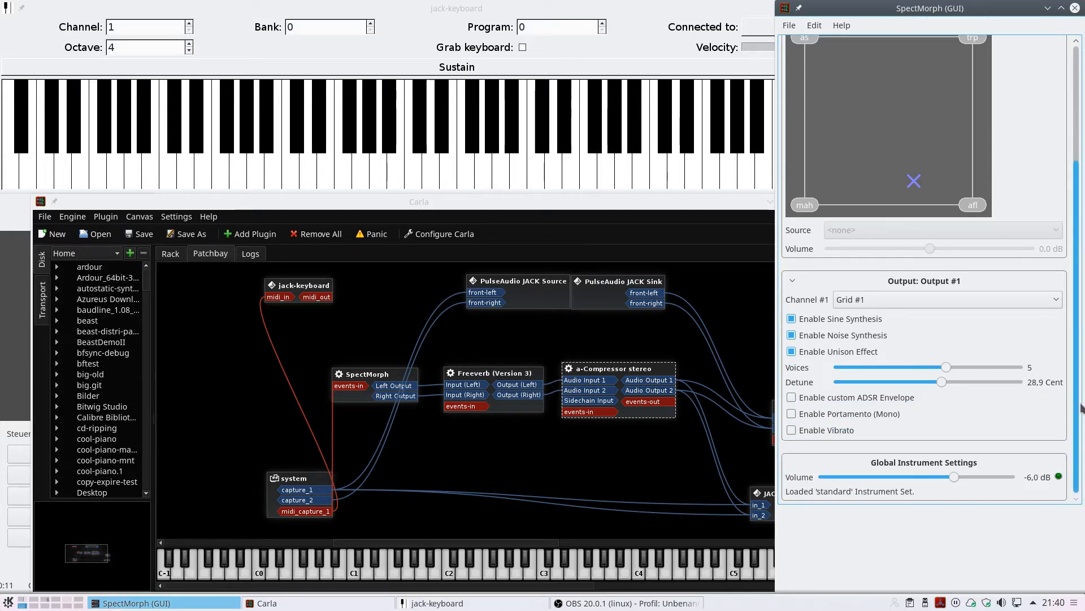